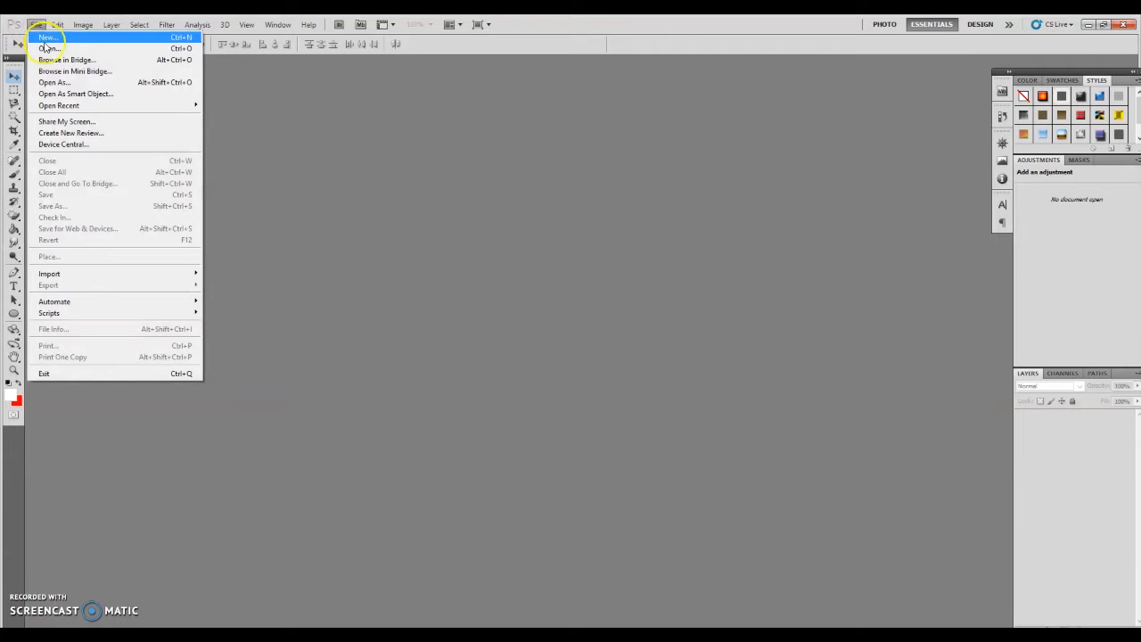
Open Act8 Background from the Grade 7 Files > 1Q Act8 folder.
left_click(55, 47)
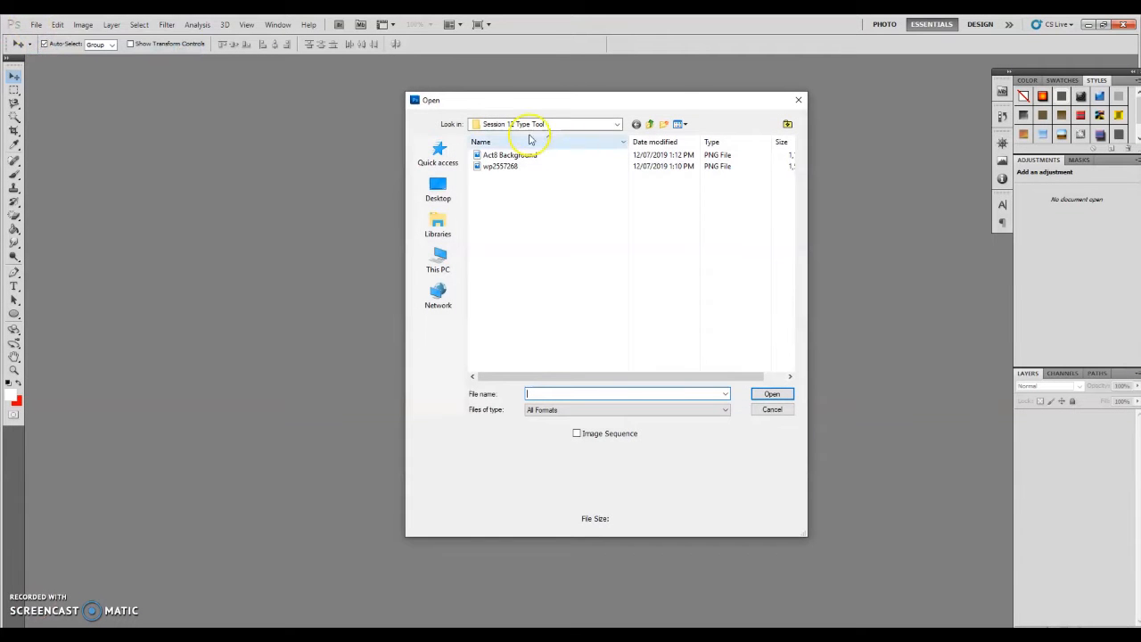
left_click(437, 259)
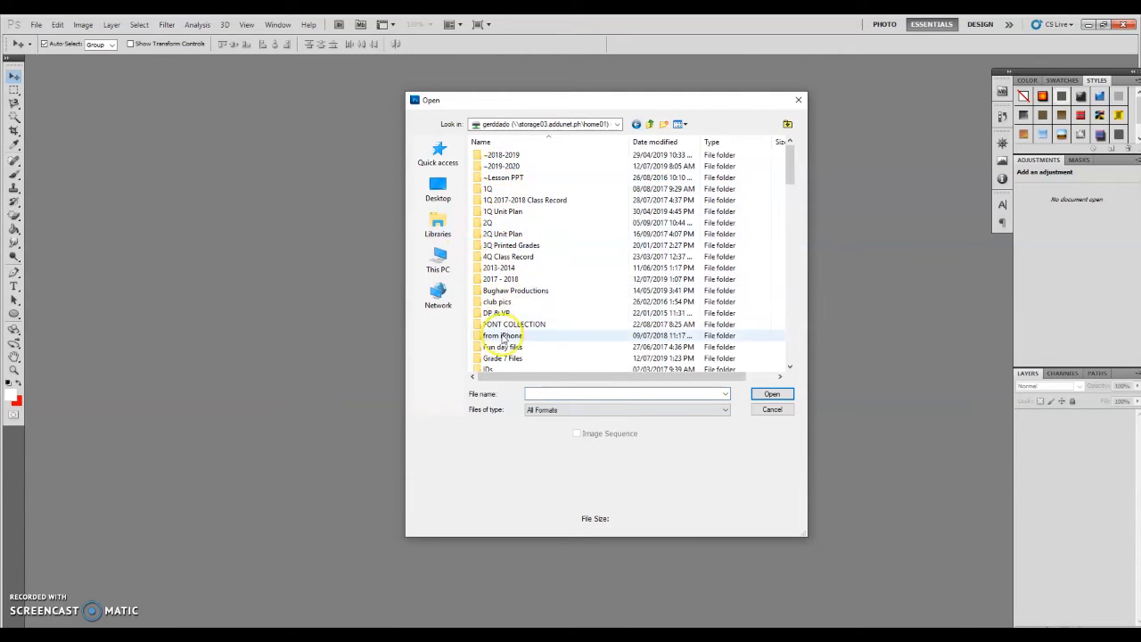
double_click(503, 357)
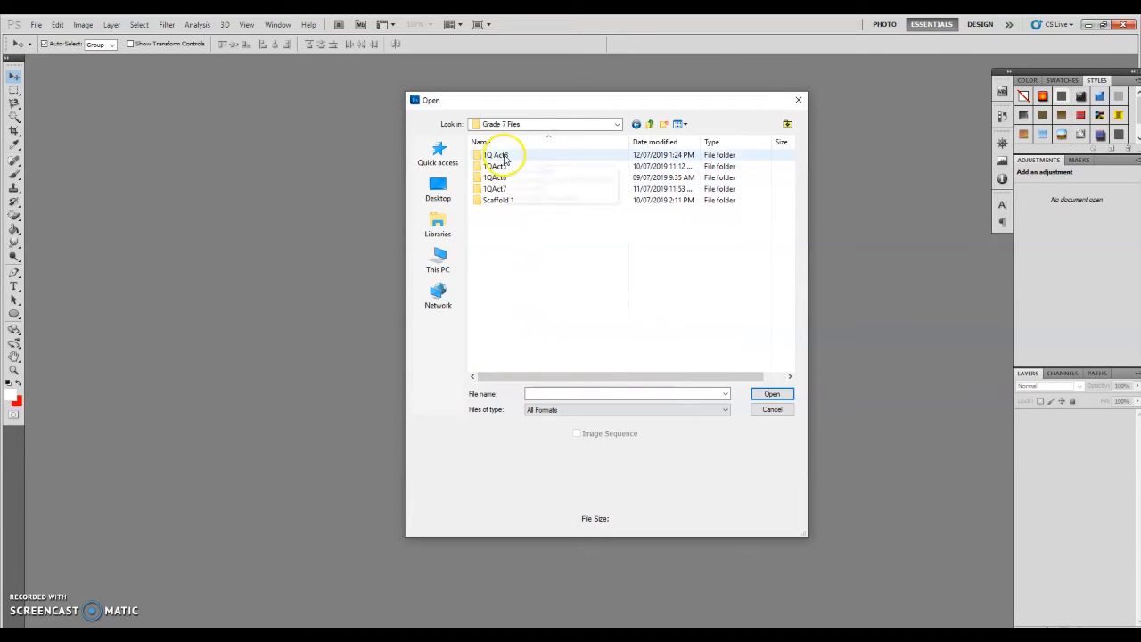
double_click(493, 154)
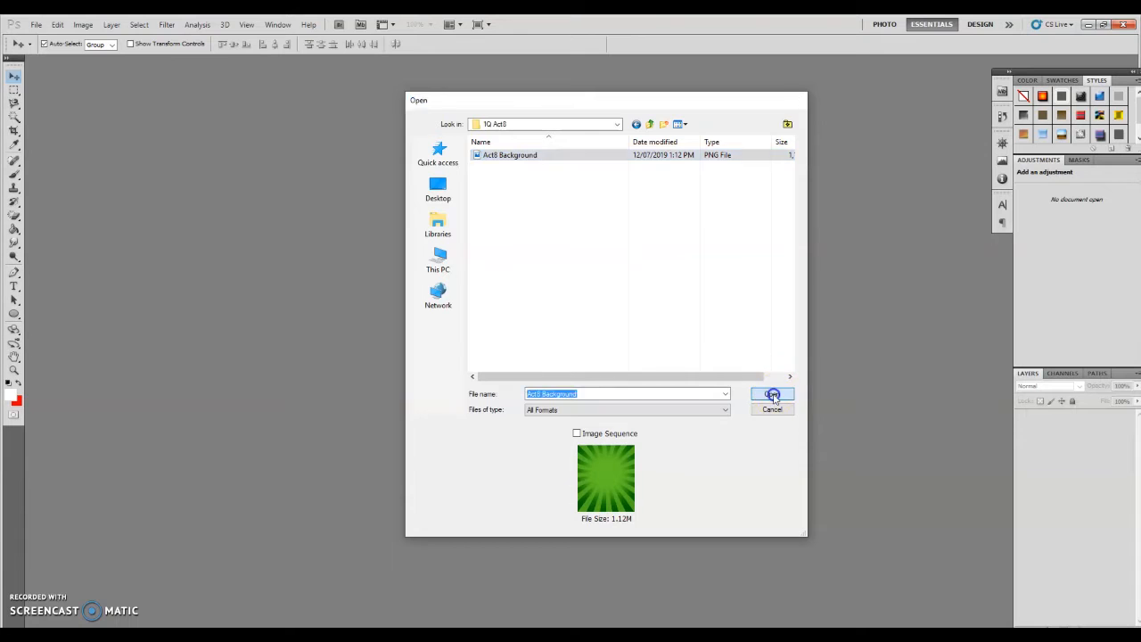
left_click(773, 394)
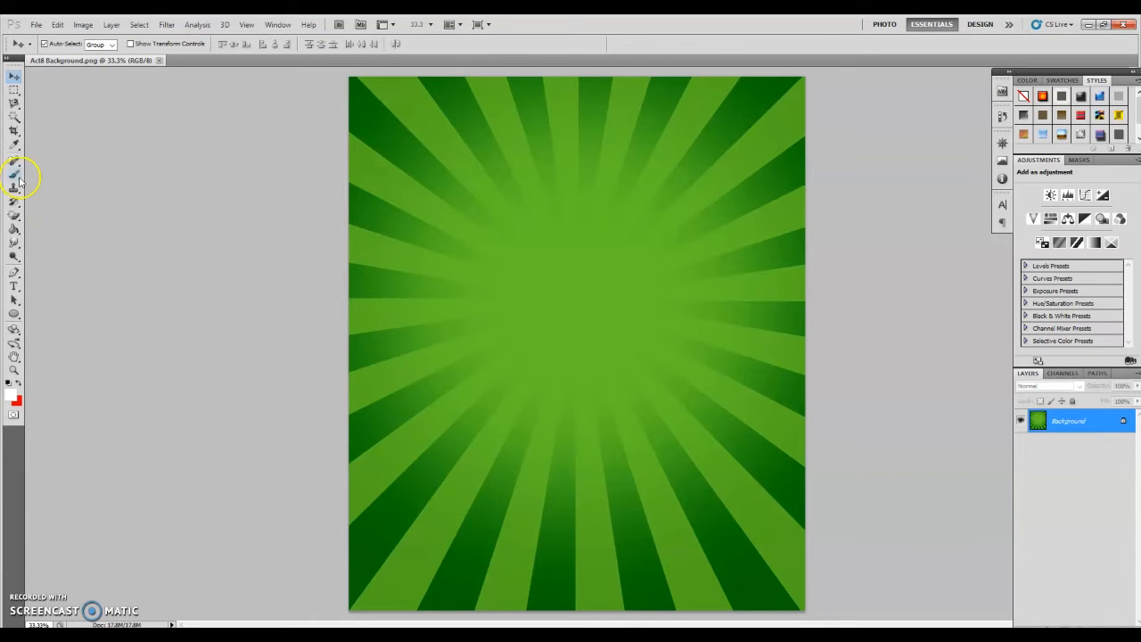
Set the foreground colour to white and draw a centred circle with the Ellipse Tool.
left_click(12, 314)
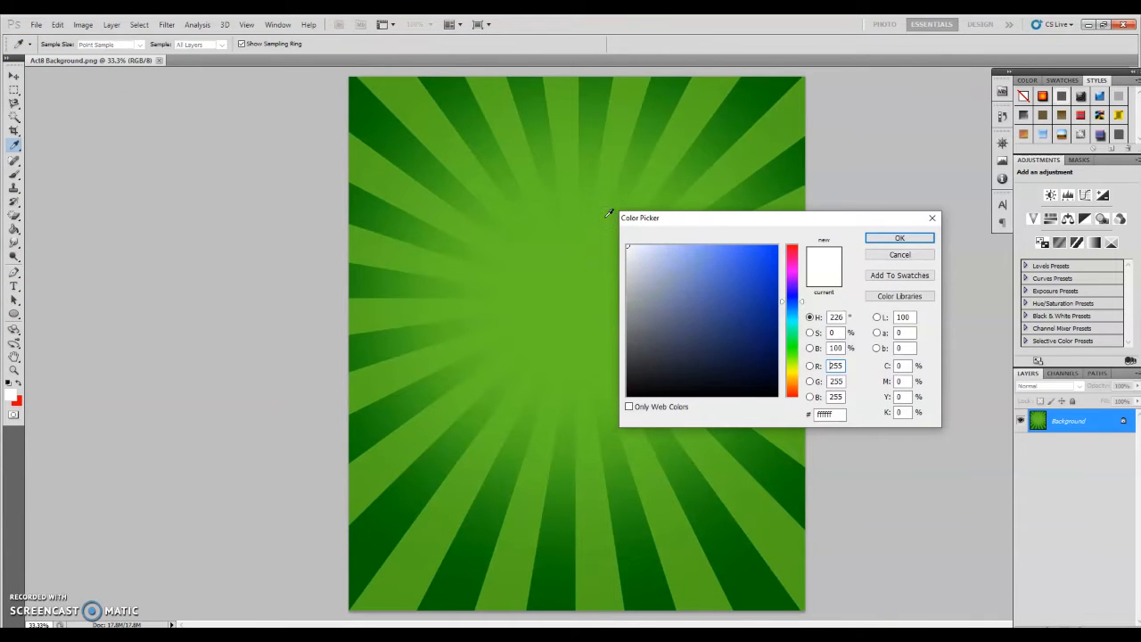
left_click(900, 237)
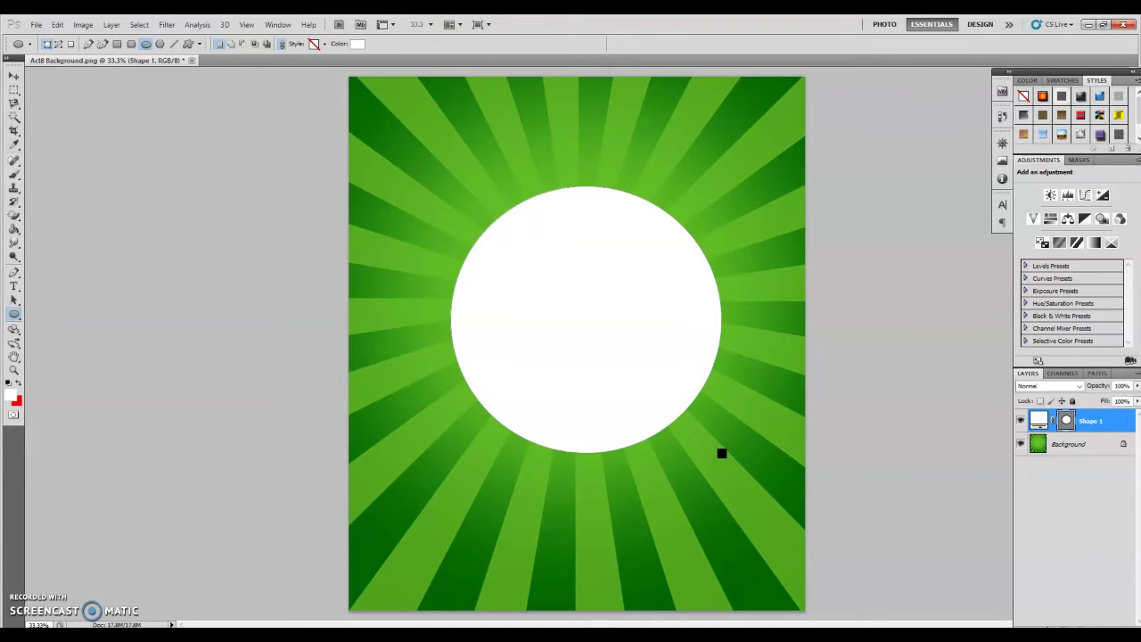
left_click(12, 82)
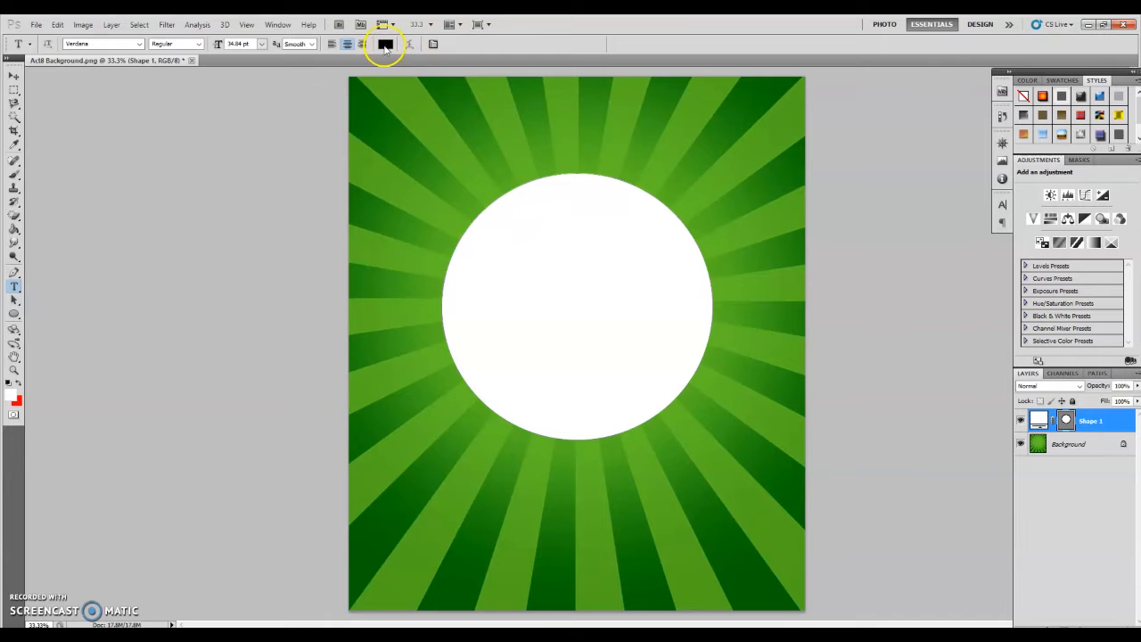
Choose orange, set the Type Tool to 72 pt and type 'GRADE 7 FUN DAY'.
left_click(381, 44)
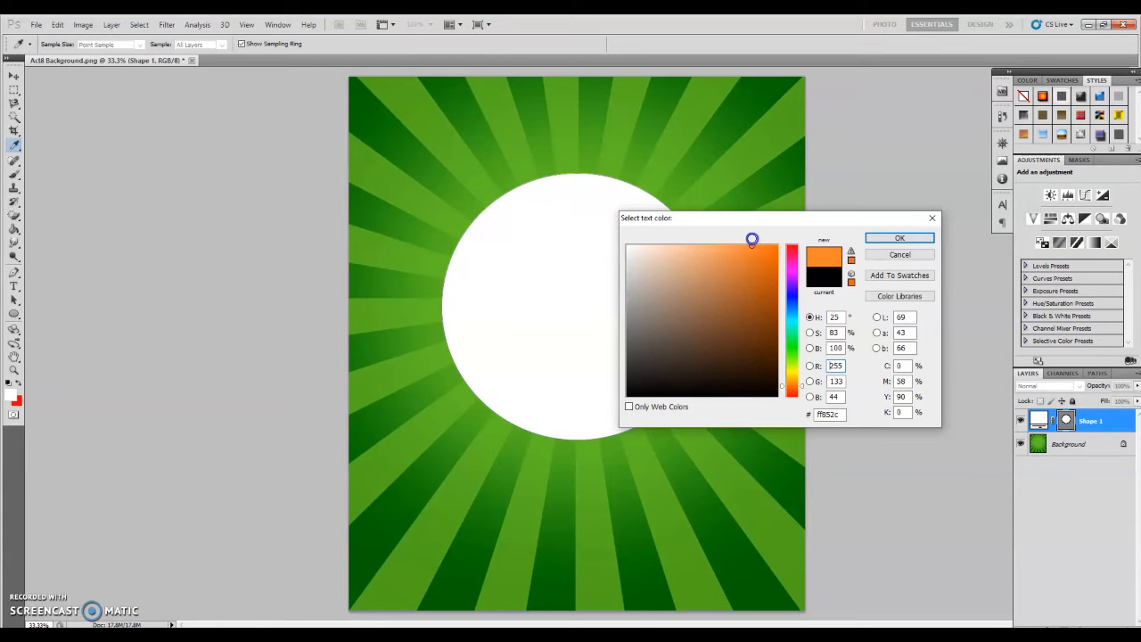
left_click(899, 237)
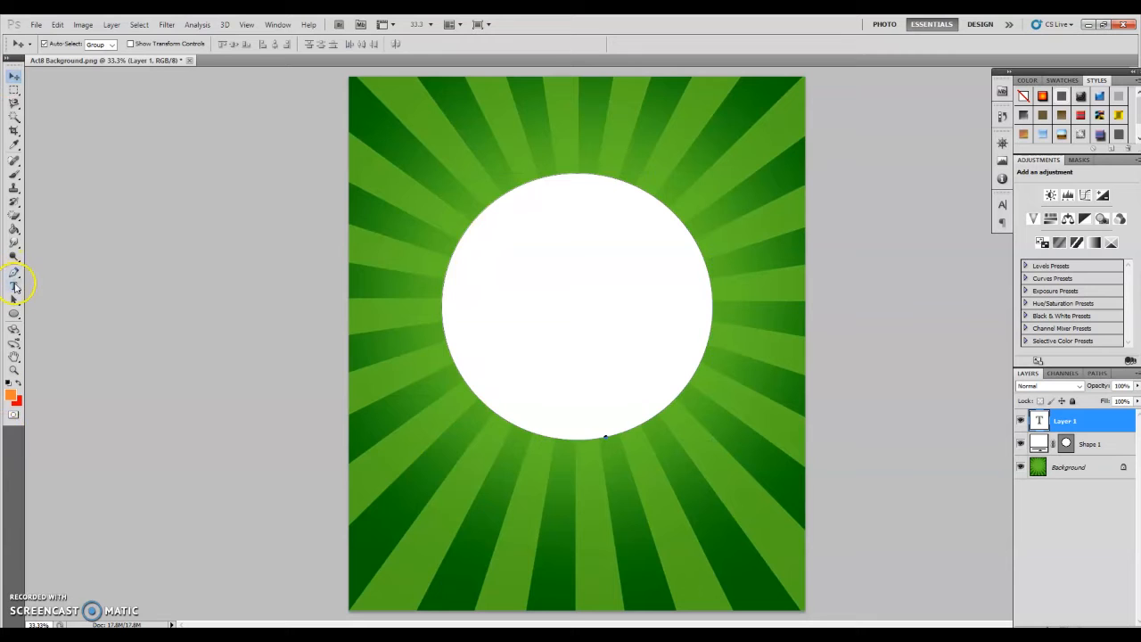
left_click(13, 285)
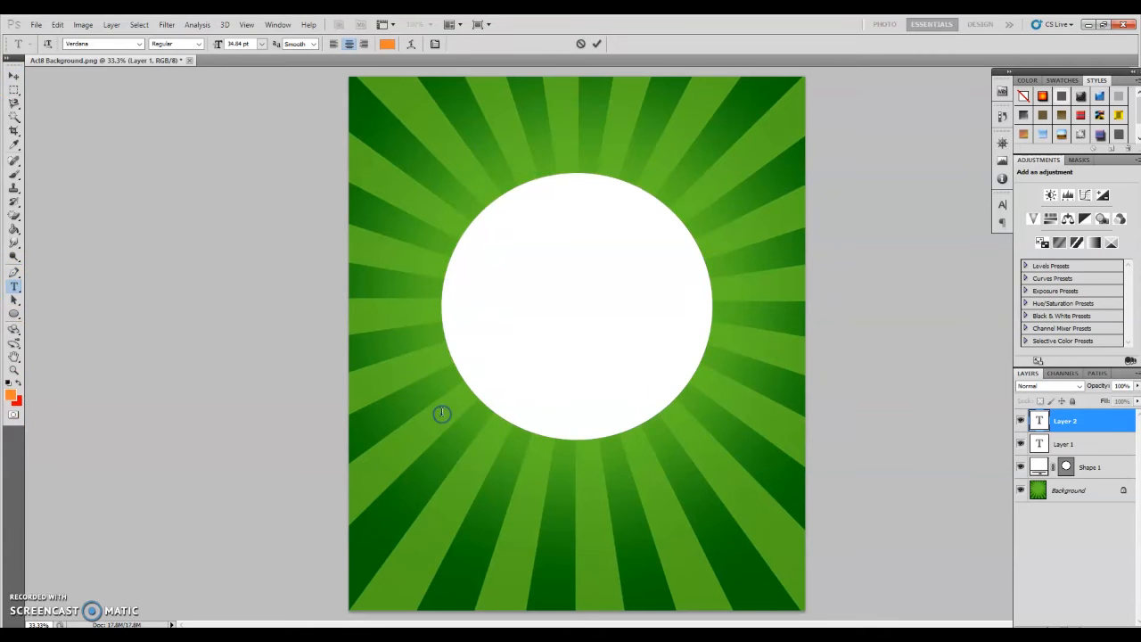
left_click(262, 44)
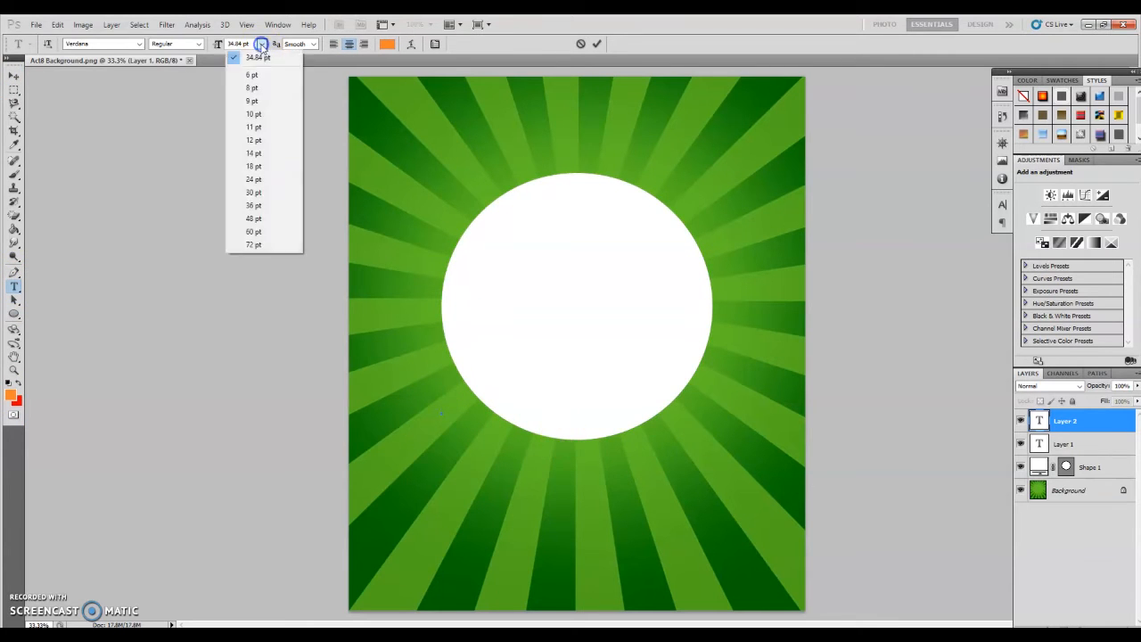
left_click(253, 244)
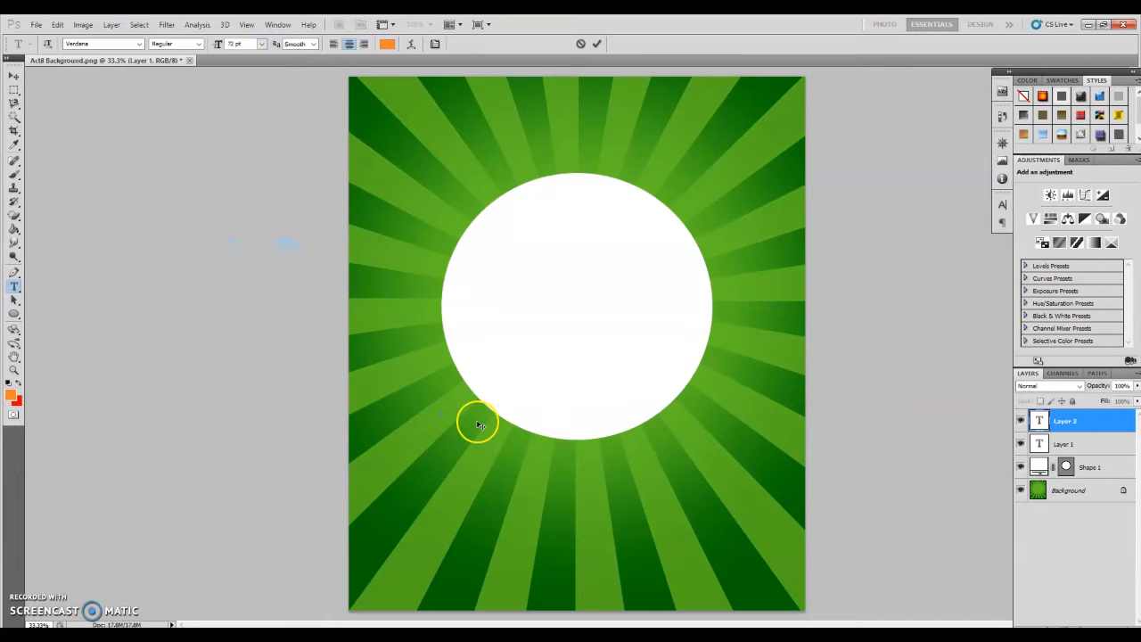
type("GRADE 7 FUN DAY")
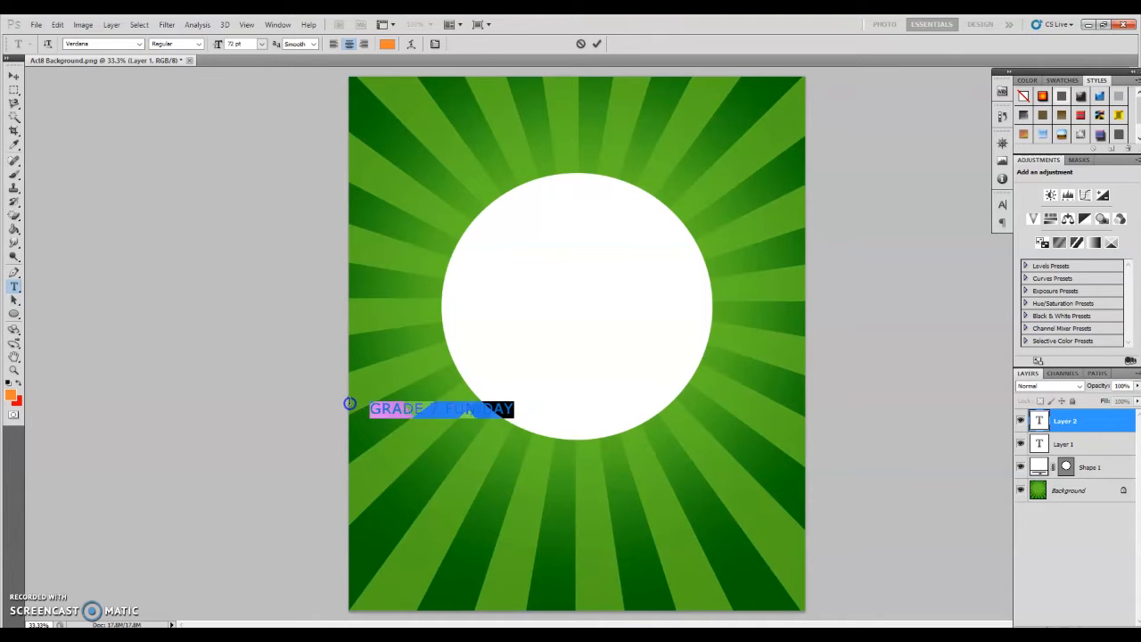
In the Character panel, set the title to 150 pt Forte.
left_click(1003, 200)
type("150")
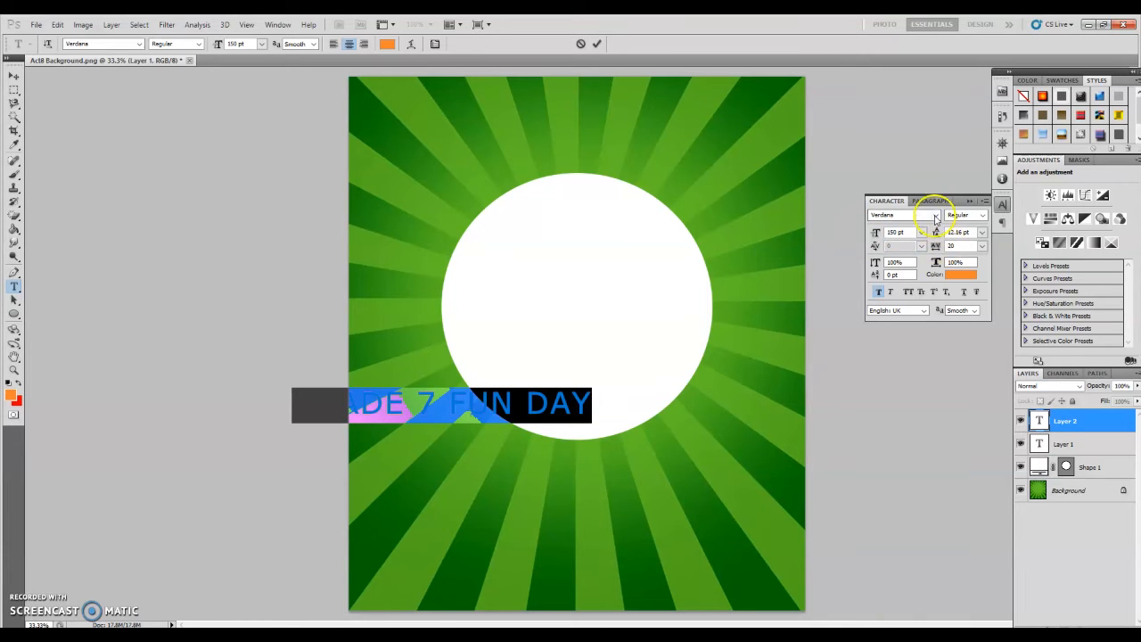
left_click(935, 216)
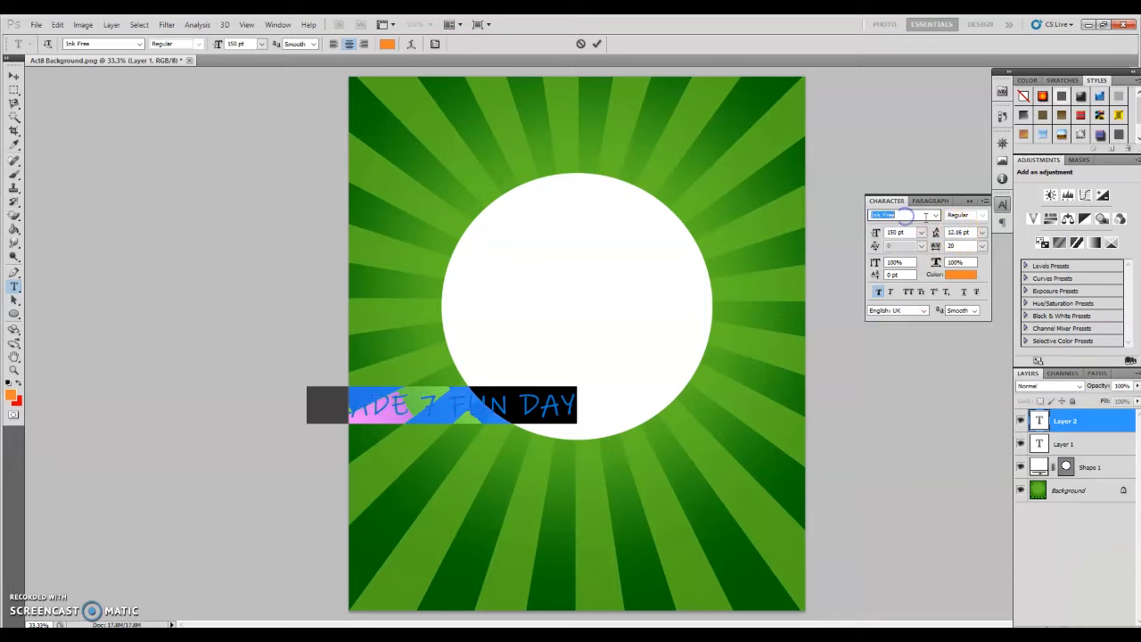
left_click(925, 215)
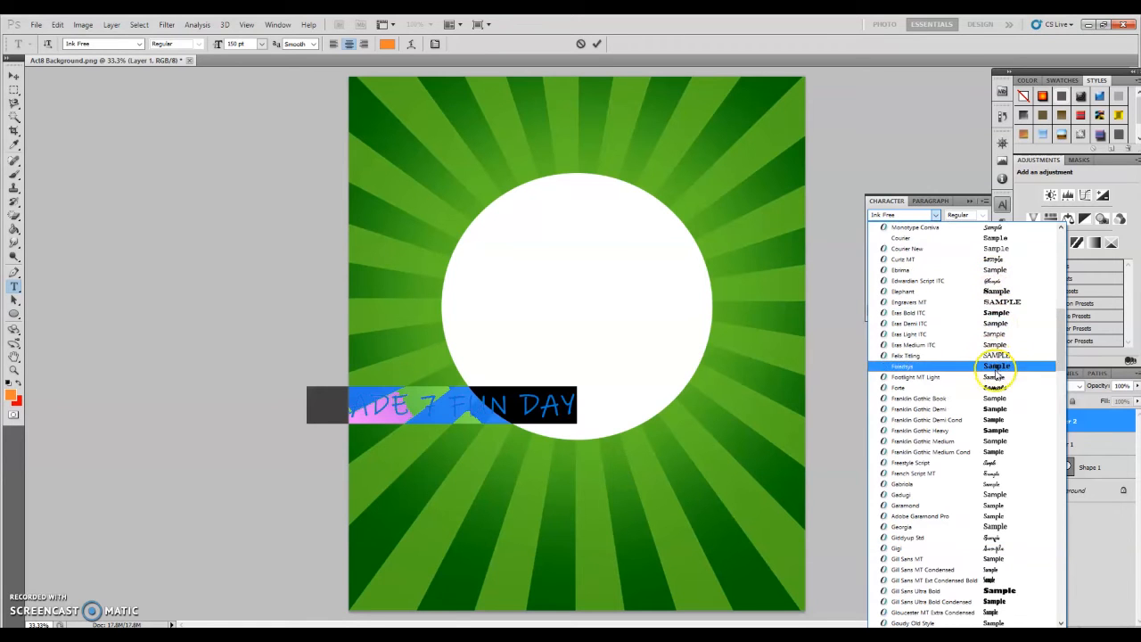
left_click(896, 383)
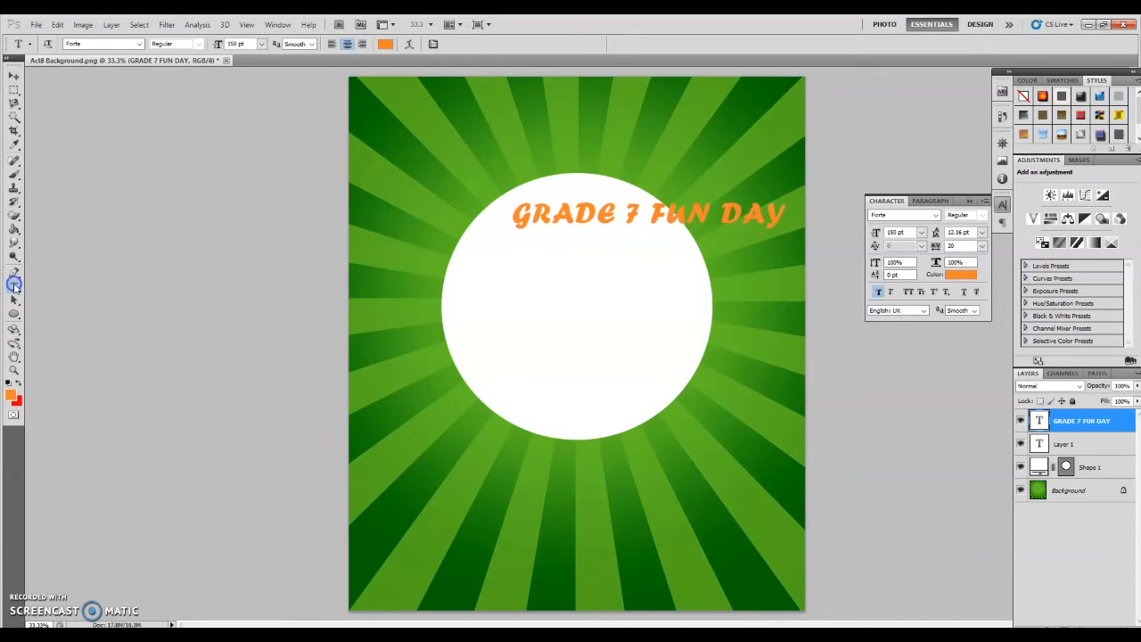
Break the title after '7', set 251 pt size and 227 pt leading, and move it into the circle.
left_click(652, 218)
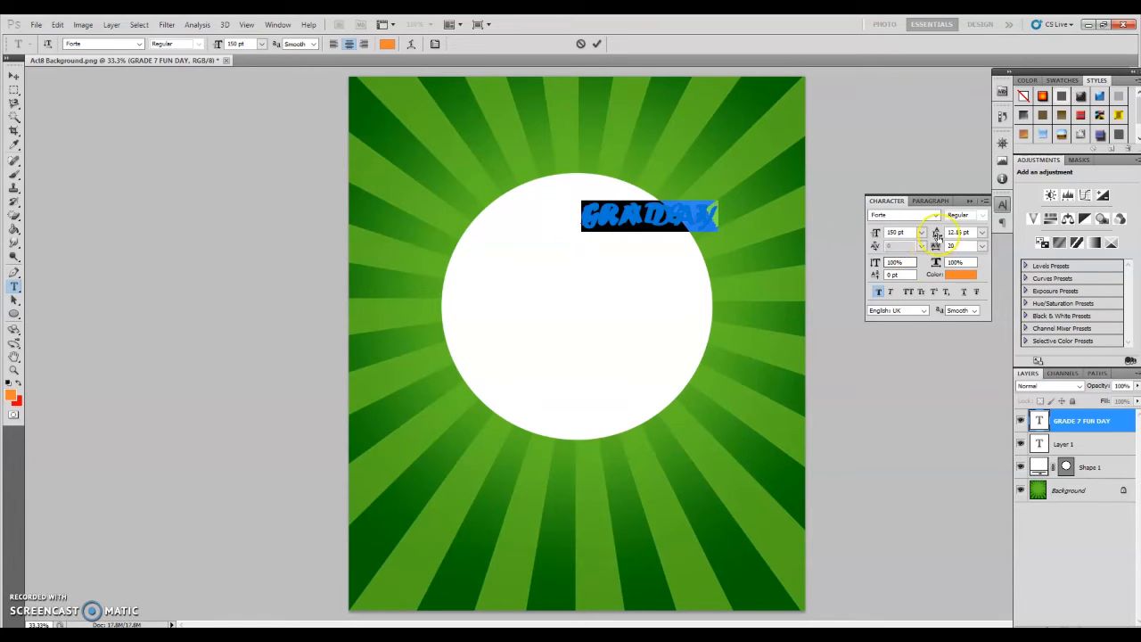
mouse_move(947, 233)
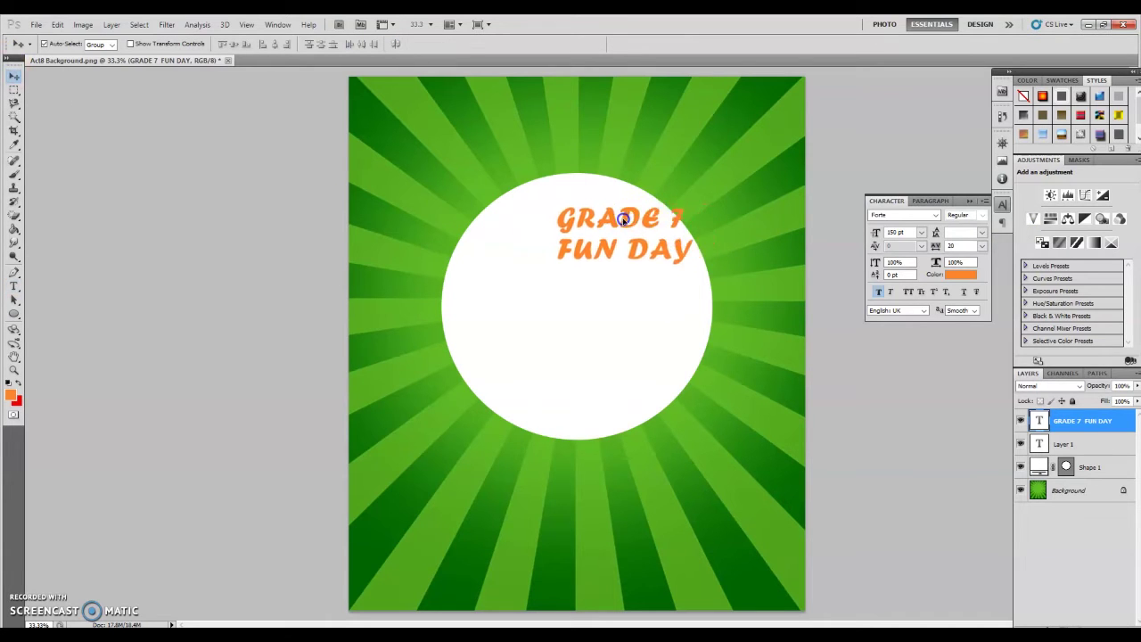
left_click_drag(624, 220, 584, 220)
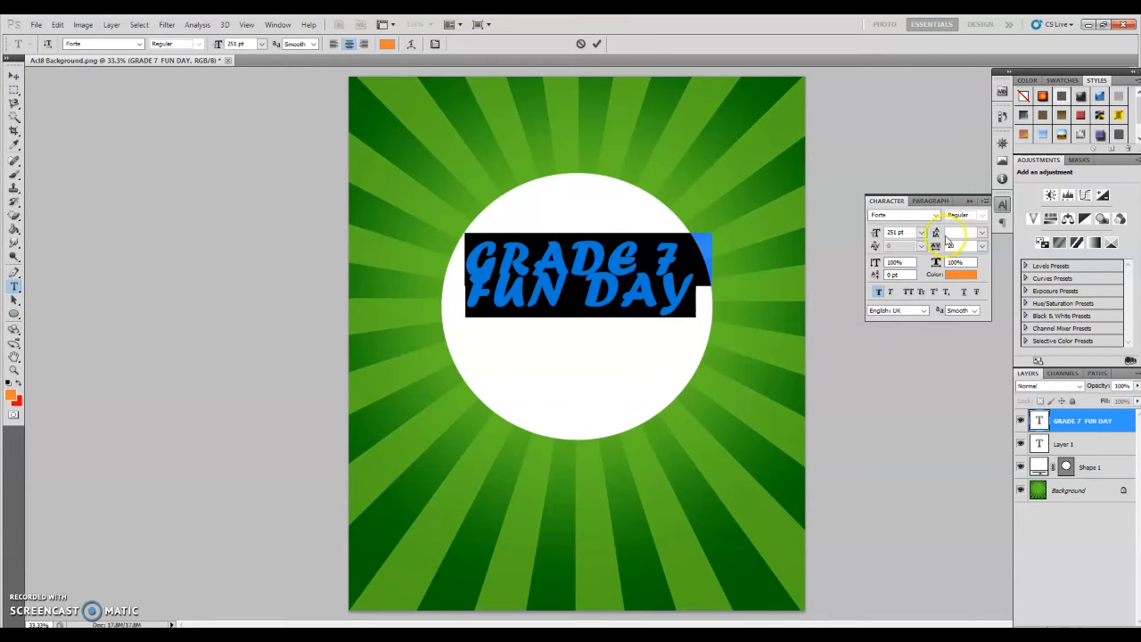
left_click(982, 232)
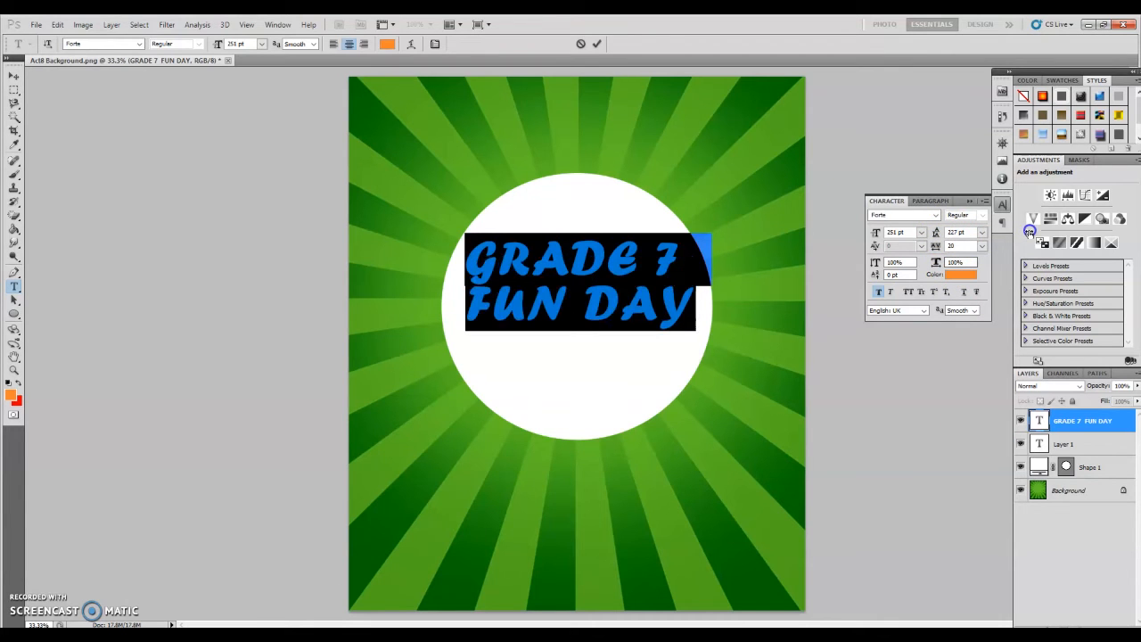
mouse_move(1023, 231)
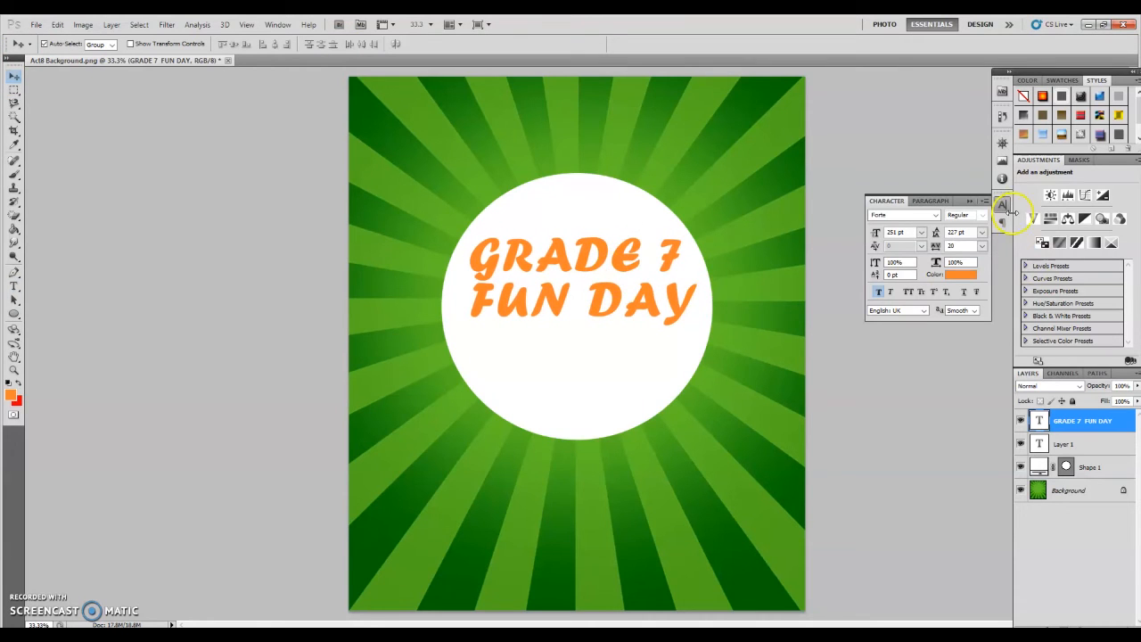
Select the GRADE 7 FUN DAY layer and add a Stroke layer style.
left_click(1002, 205)
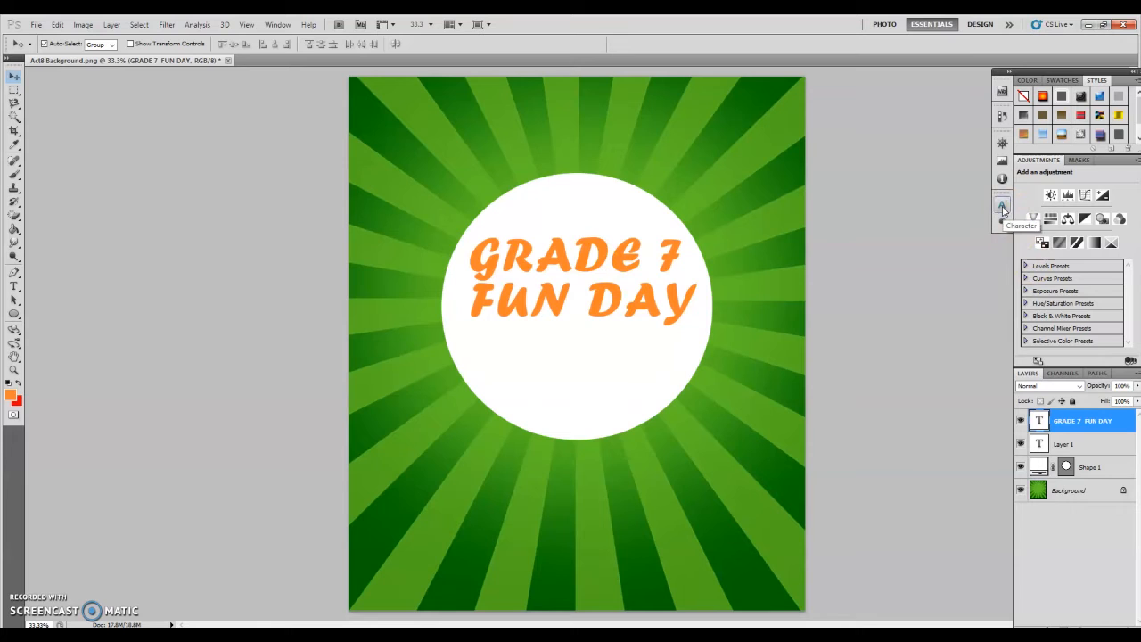
left_click(1083, 420)
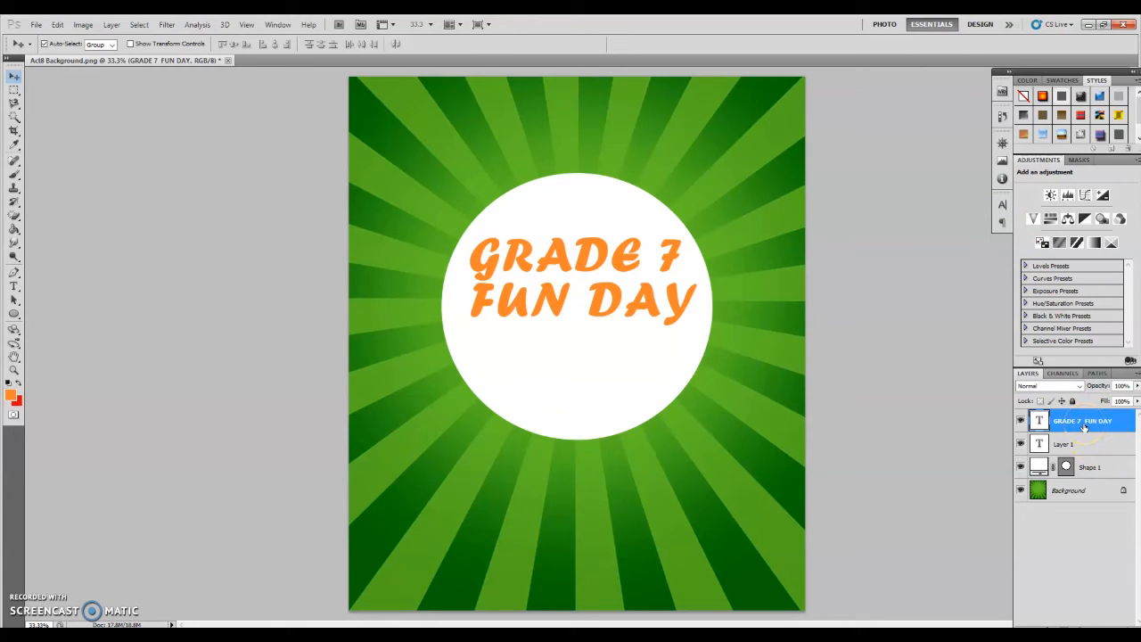
left_click(112, 24)
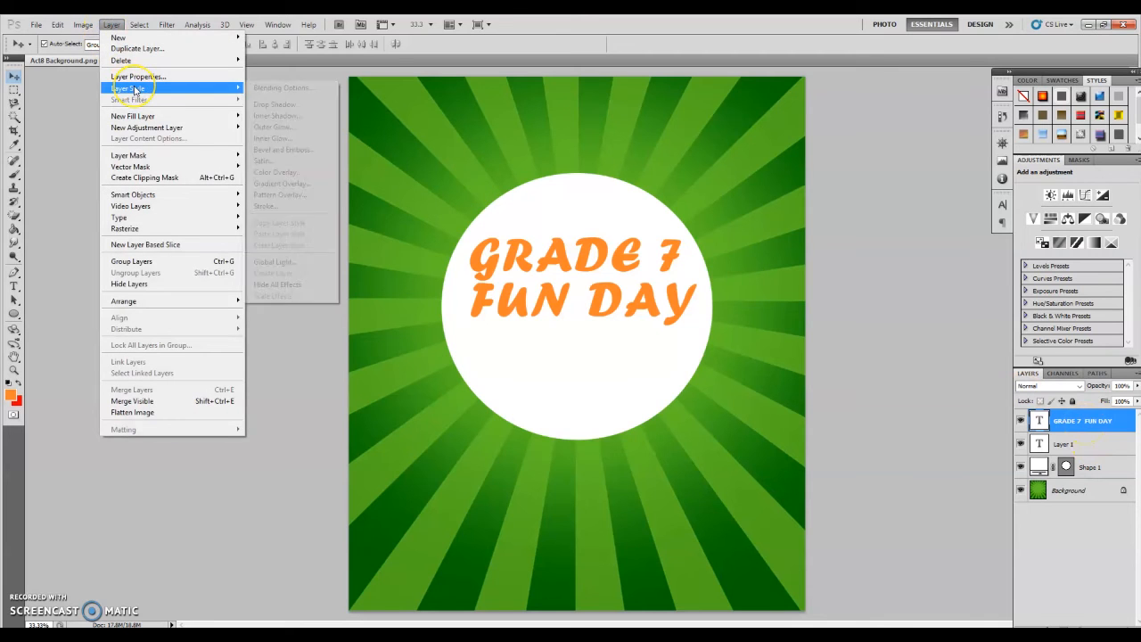
mouse_move(284, 187)
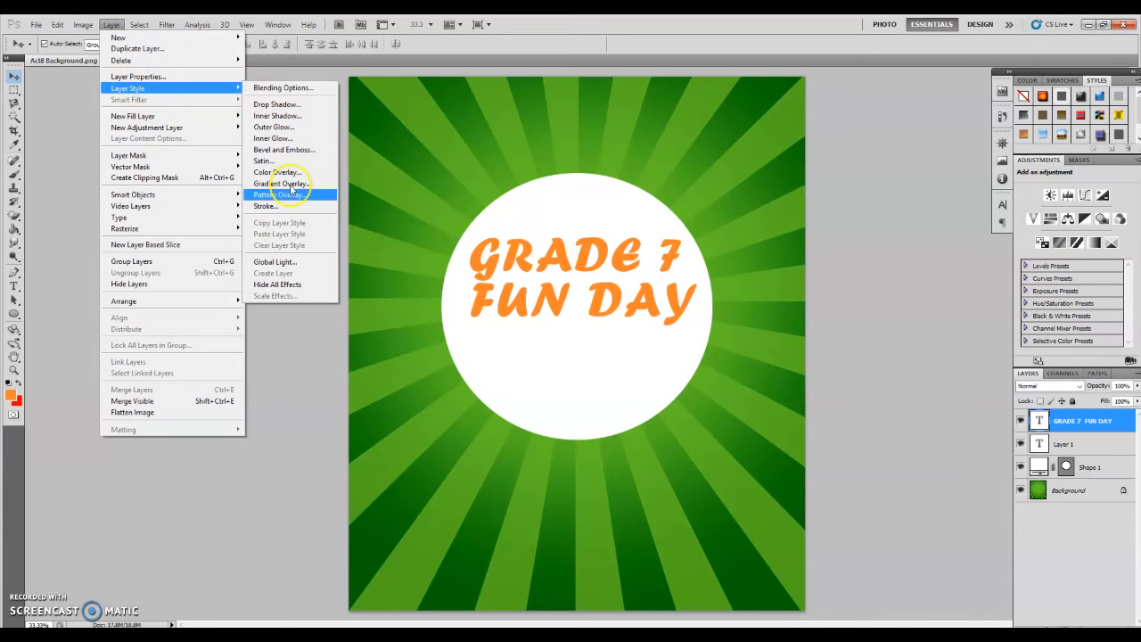
left_click(265, 205)
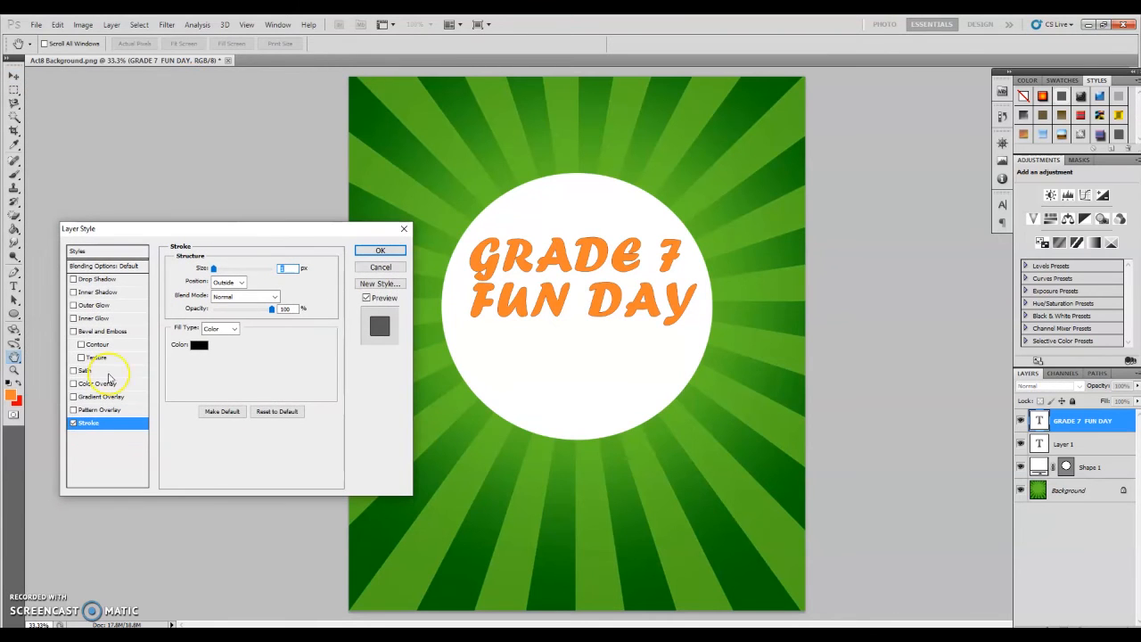
mouse_move(196, 308)
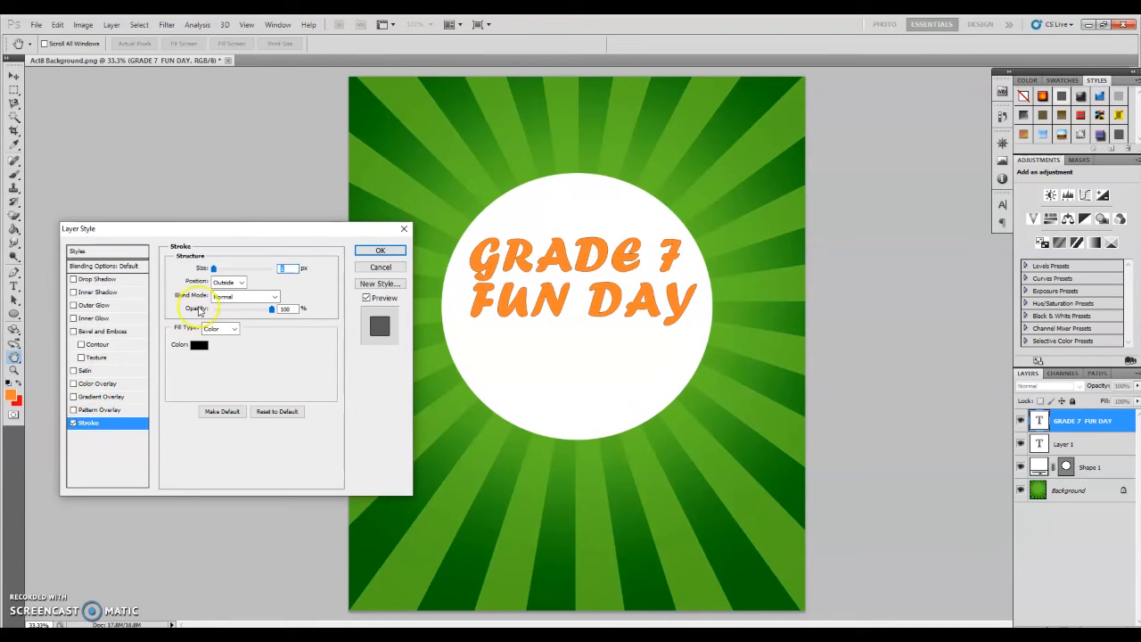
mouse_move(199, 350)
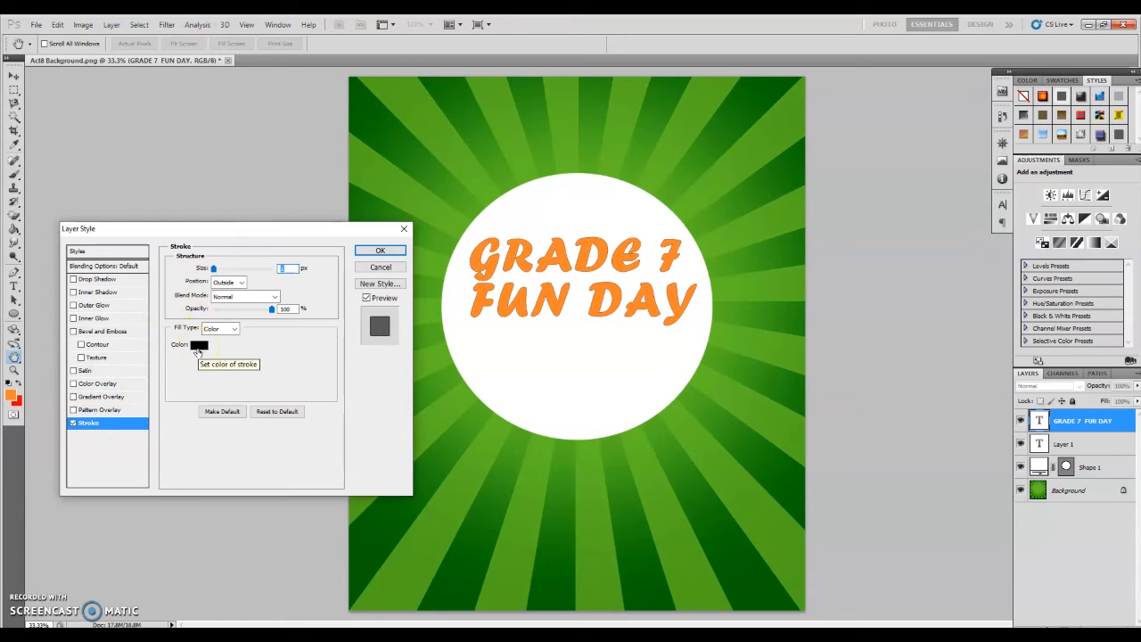
Make the stroke dark green (026800), 16 px, at 100% opacity.
left_click(199, 345)
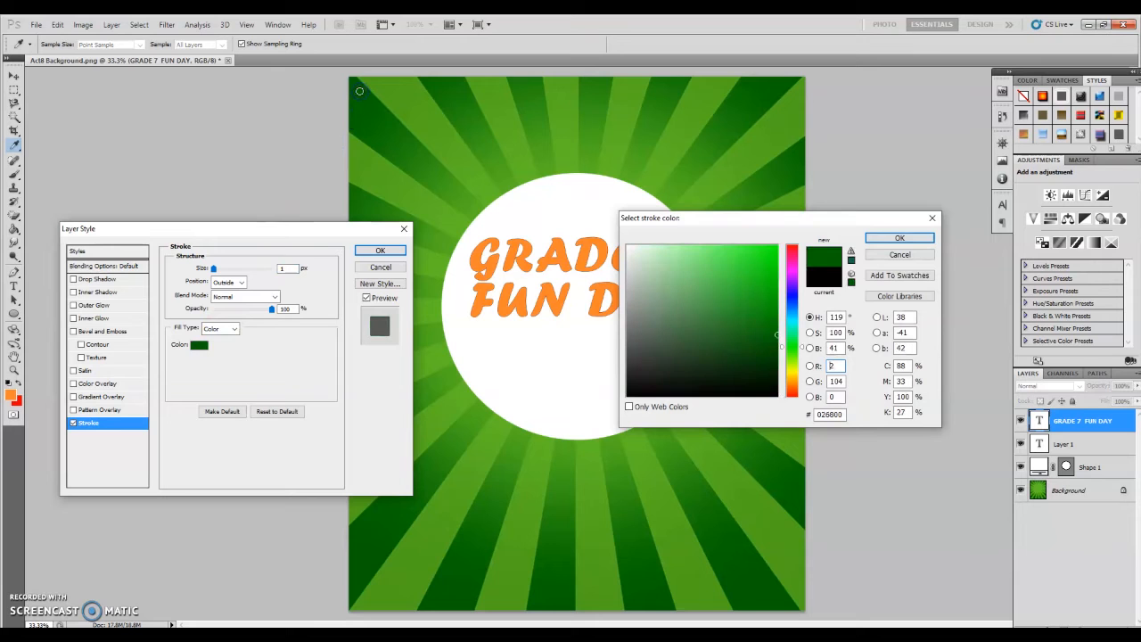
left_click(899, 237)
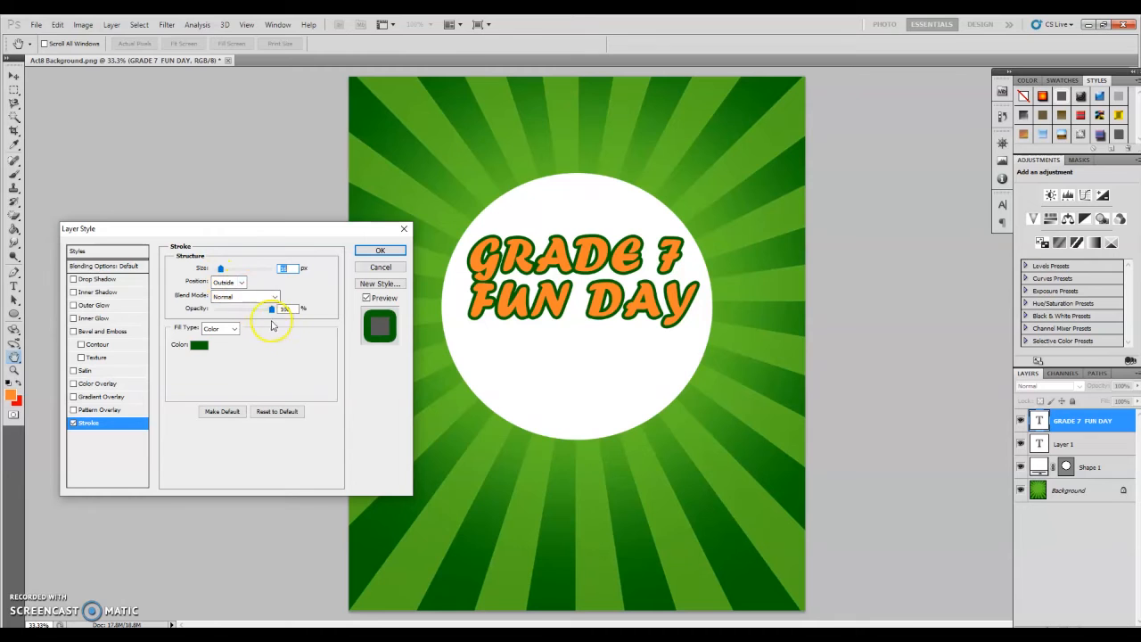
left_click_drag(272, 309, 211, 309)
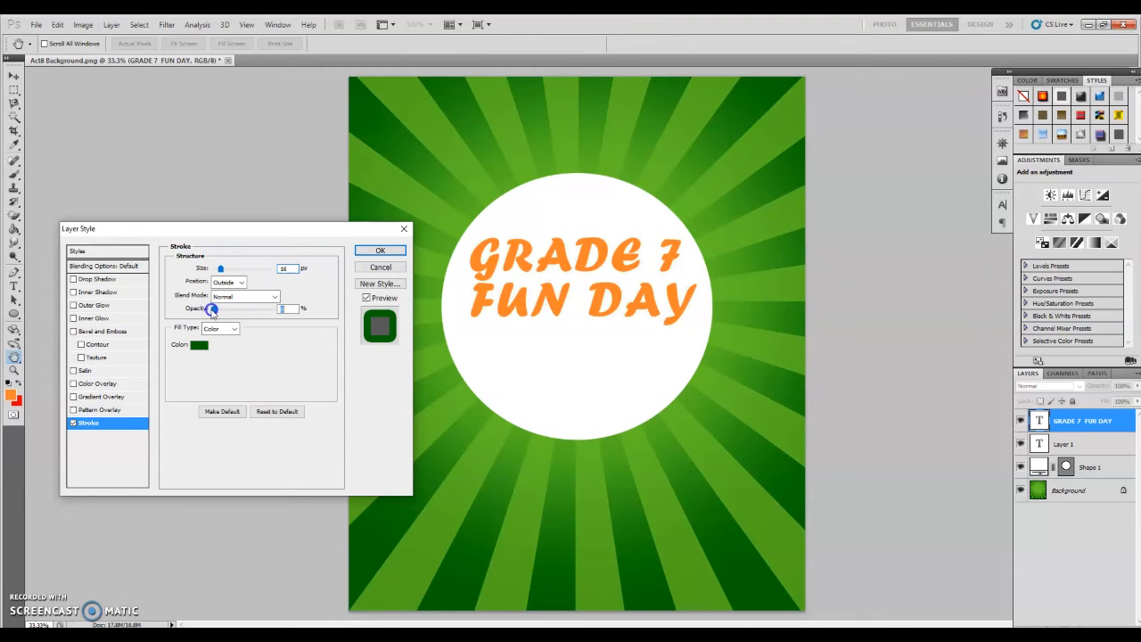
left_click_drag(211, 308, 272, 309)
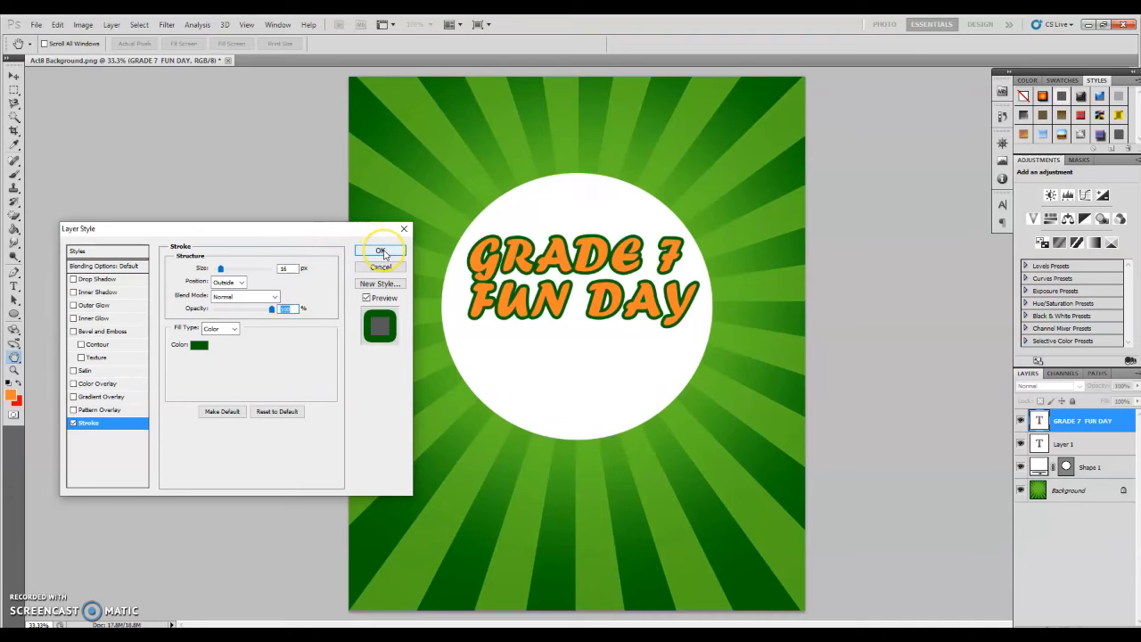
mouse_move(128, 283)
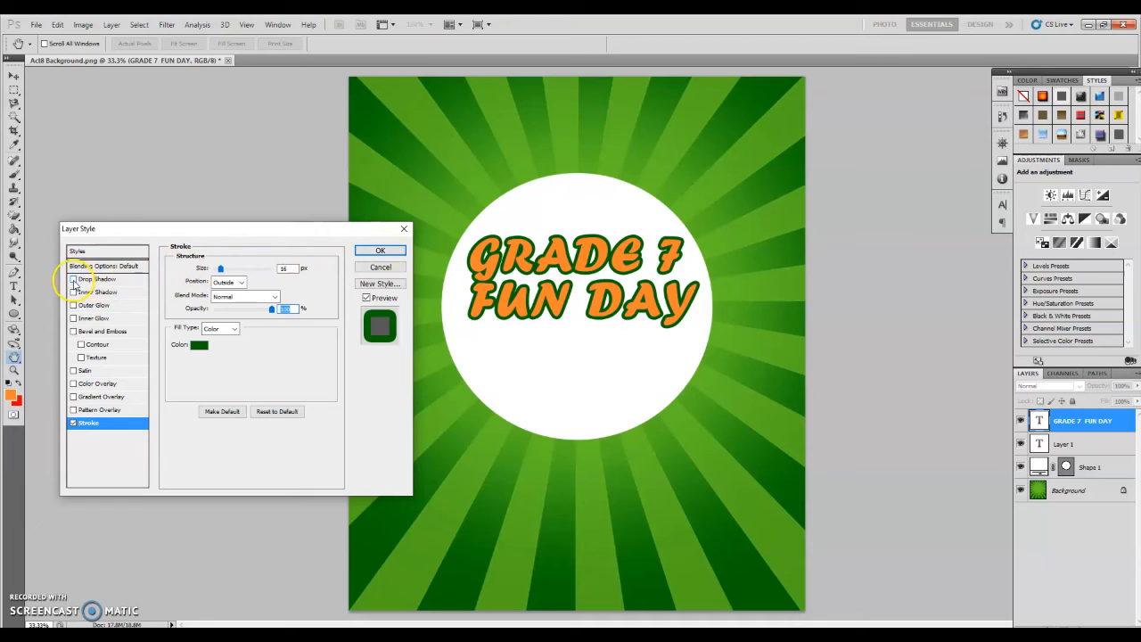
Add a drop shadow with opacity 100%, distance 13, spread 30, size 51, and apply.
left_click(92, 280)
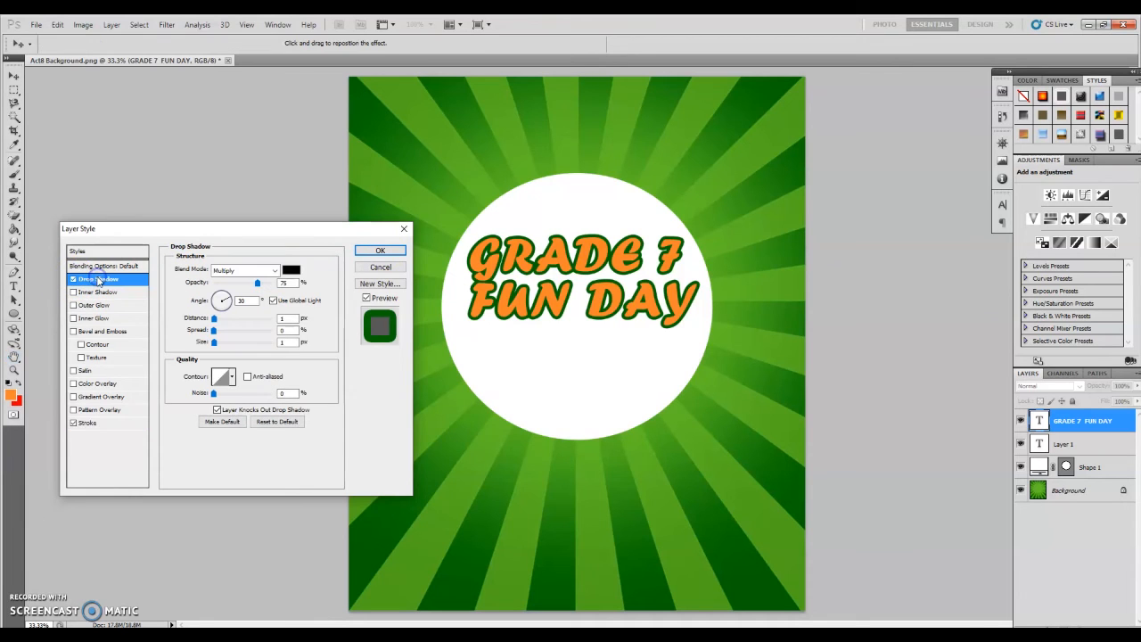
mouse_move(95, 280)
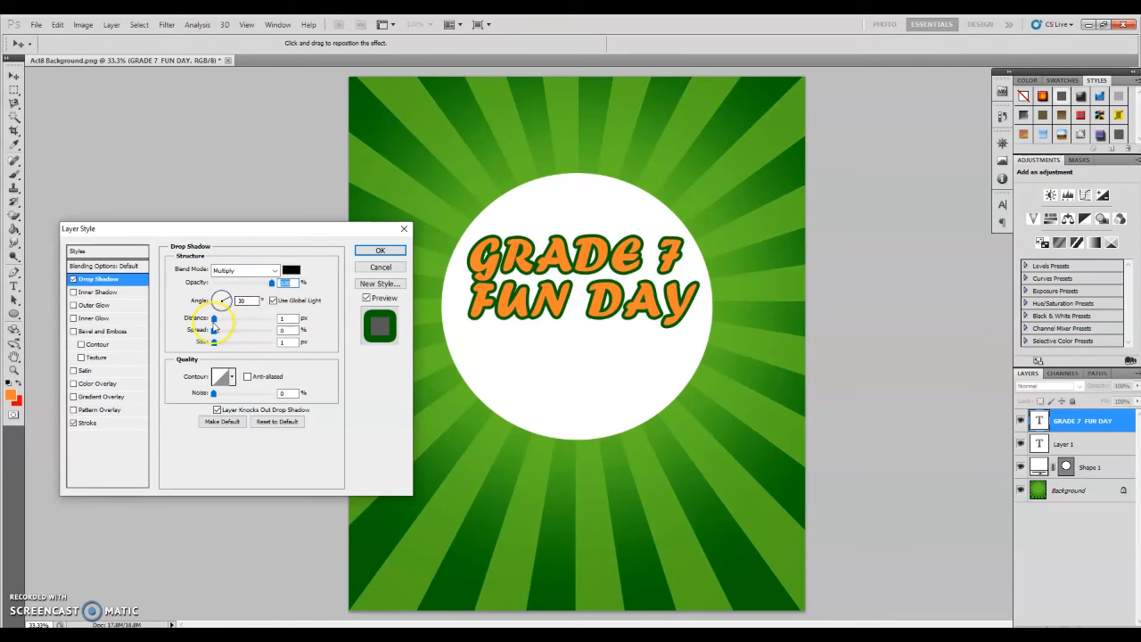
left_click_drag(214, 318, 223, 318)
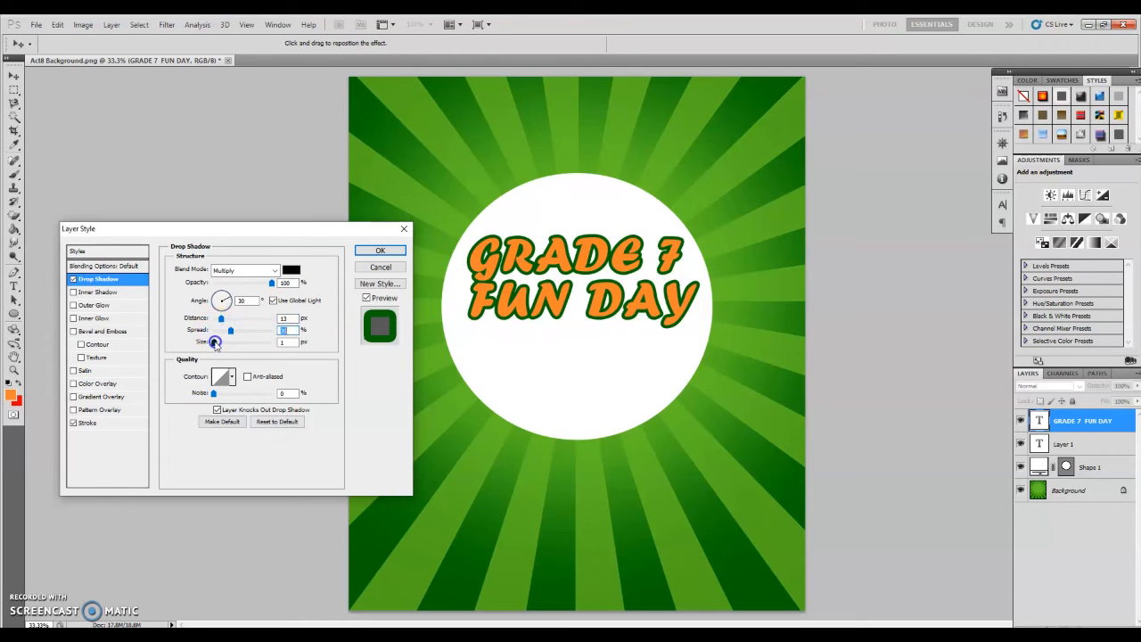
left_click_drag(230, 329, 230, 330)
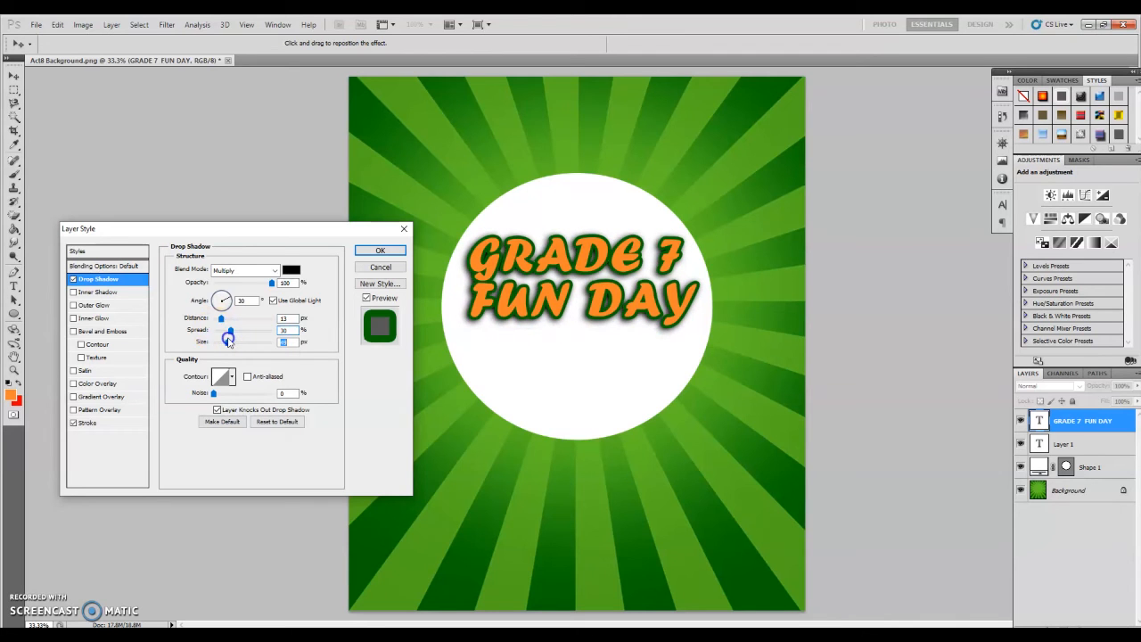
left_click_drag(221, 319, 219, 318)
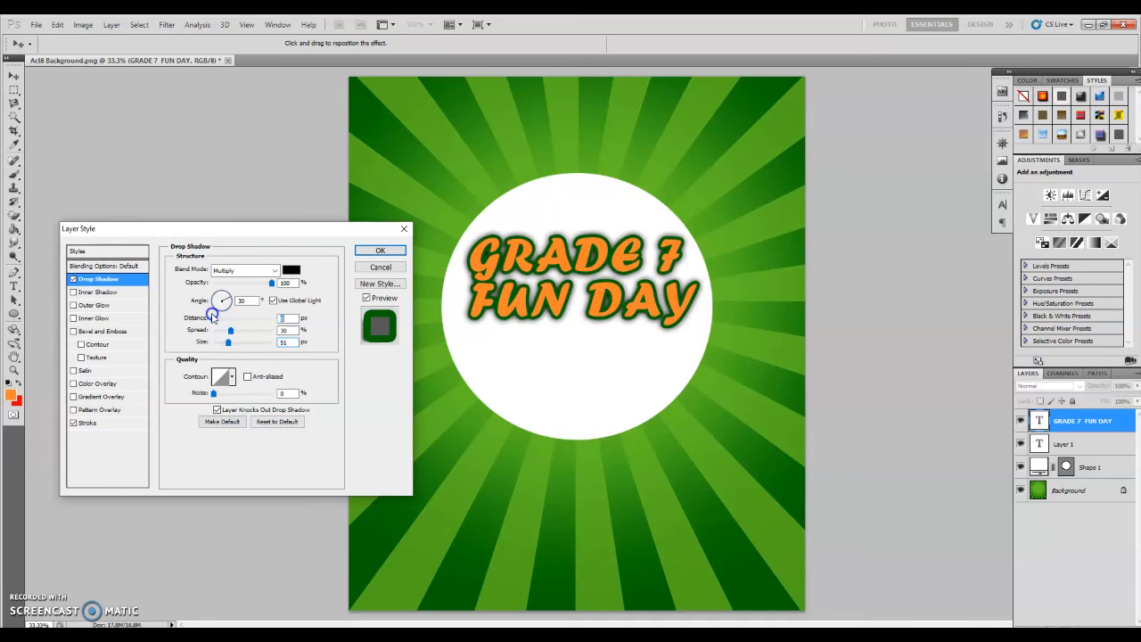
left_click_drag(225, 296, 216, 307)
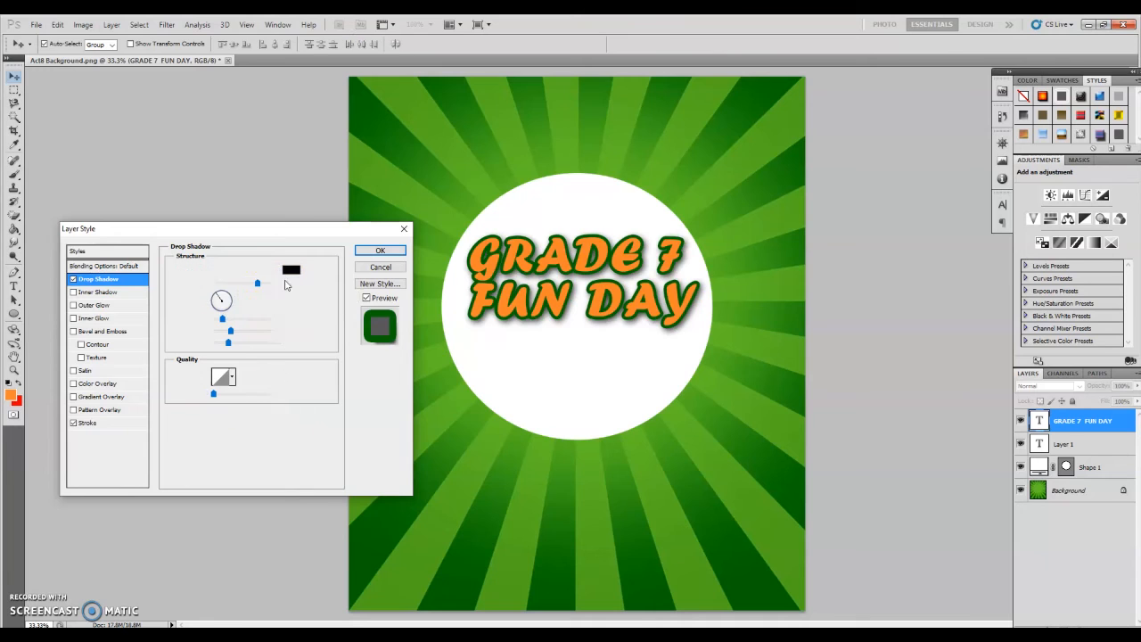
left_click(380, 250)
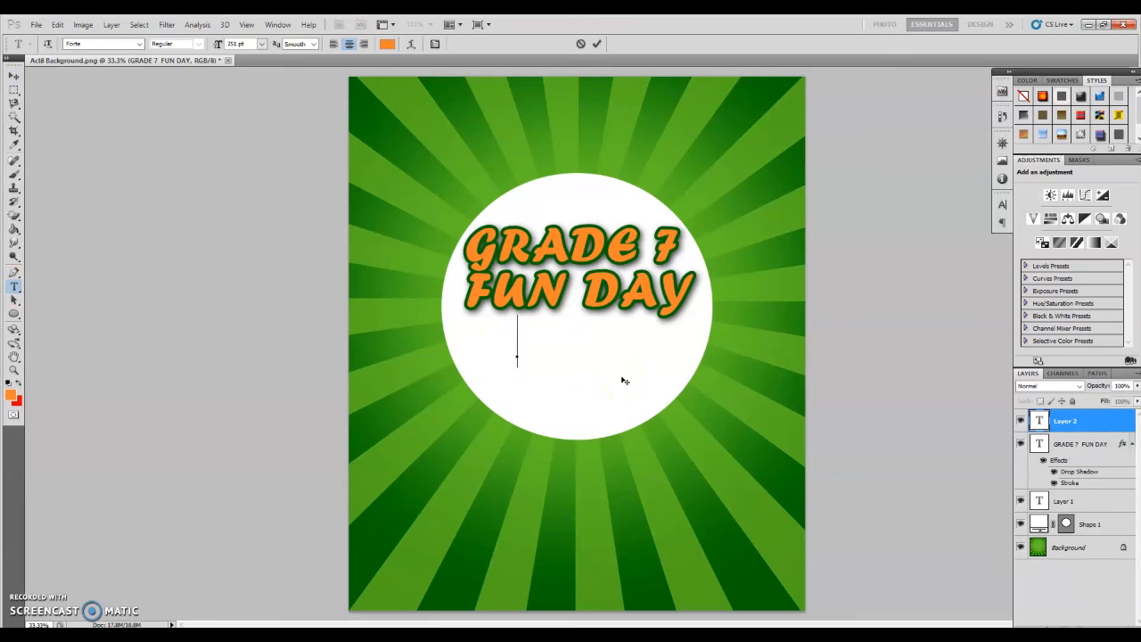
Type 'July 6, 2019' below the title and change its font to Minion Pro.
type("Jul7")
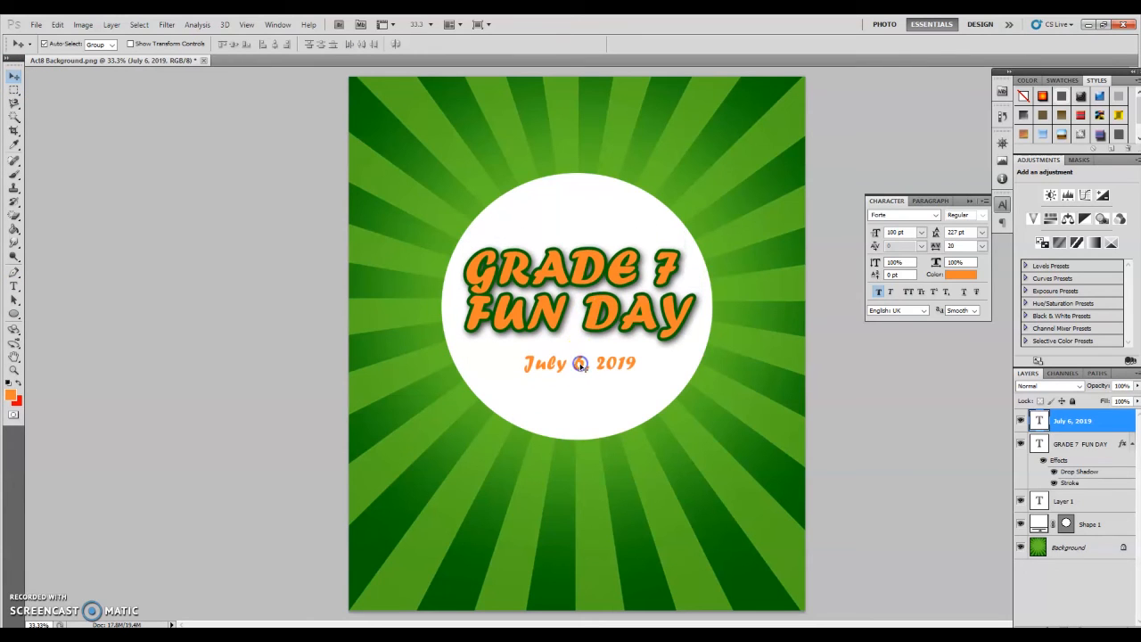
left_click(551, 361)
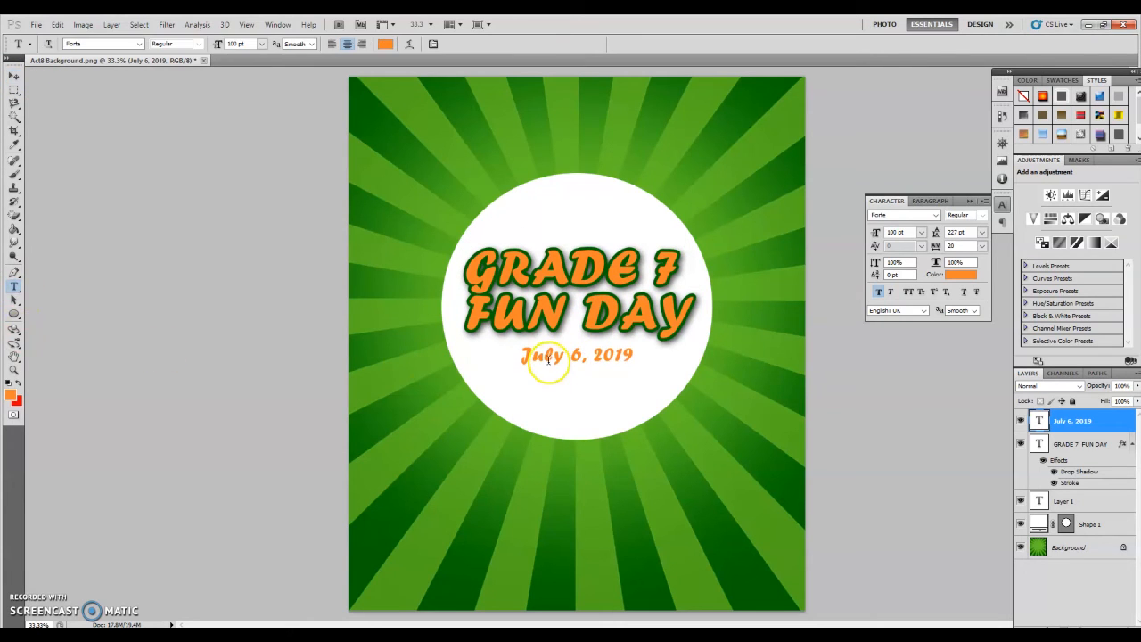
left_click(934, 215)
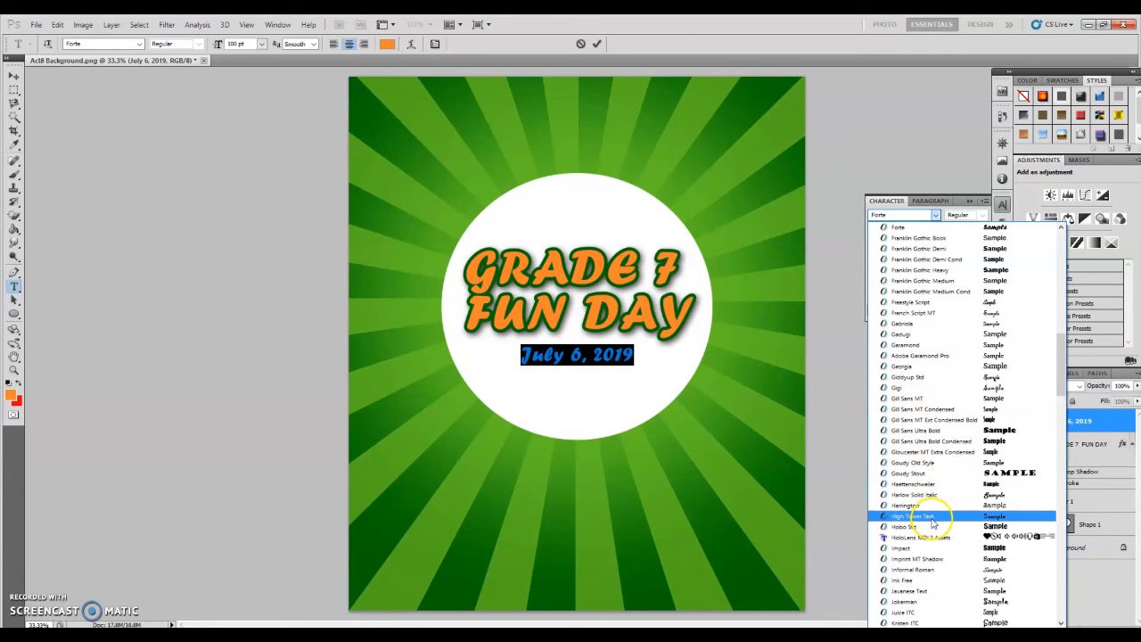
left_click(913, 517)
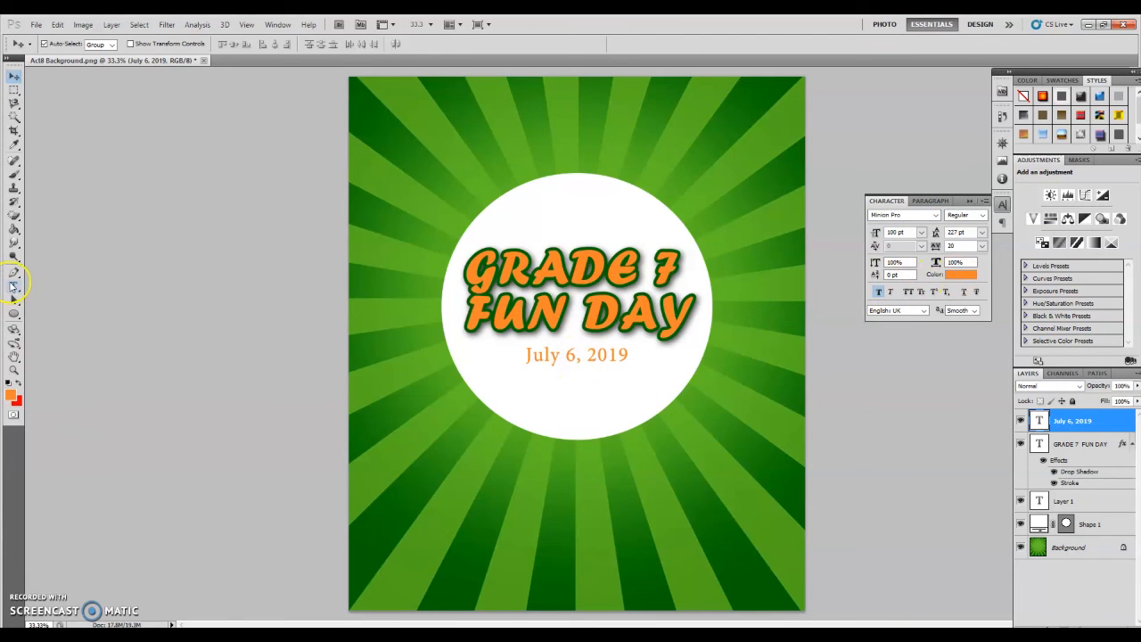
Colour the date dark green (006500) with wide tracking, commit it, and select its layer.
left_click(969, 275)
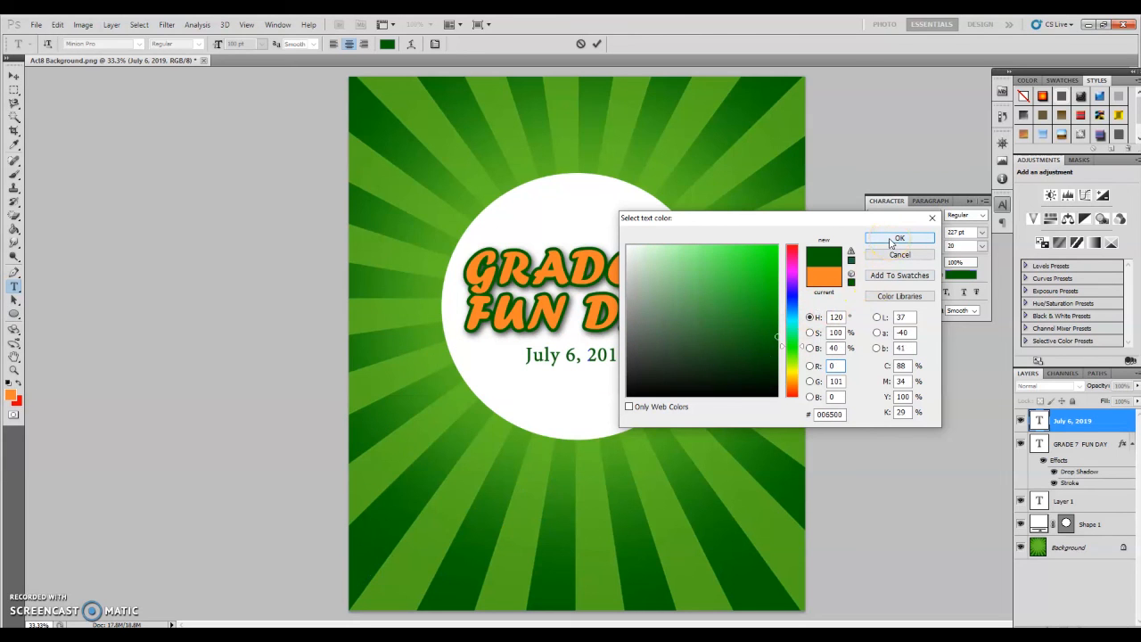
left_click(899, 238)
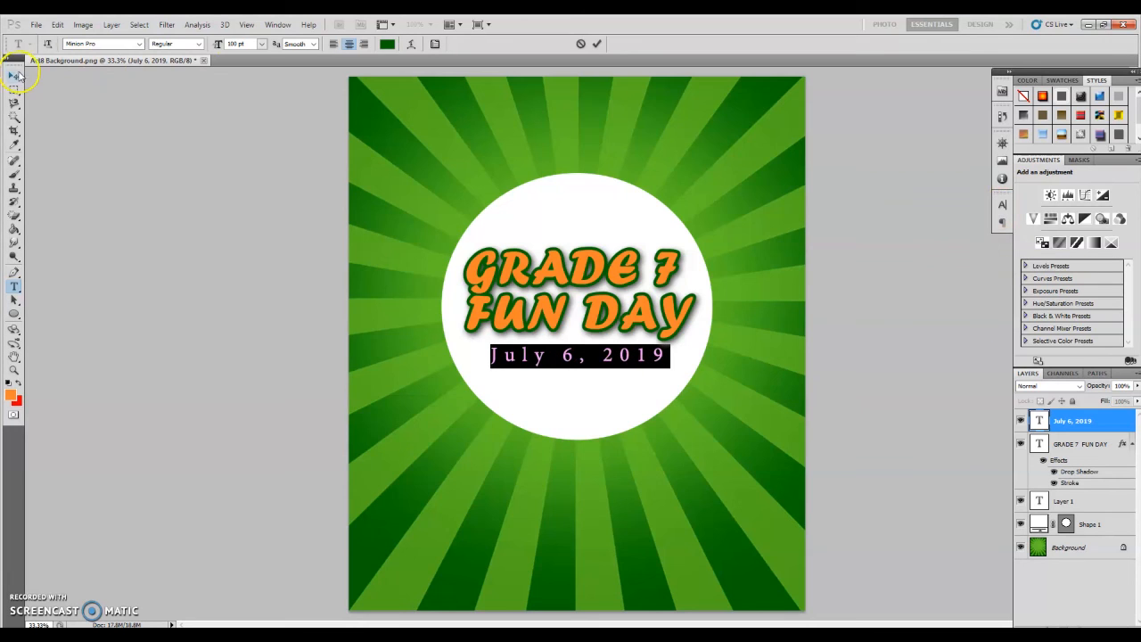
left_click(12, 79)
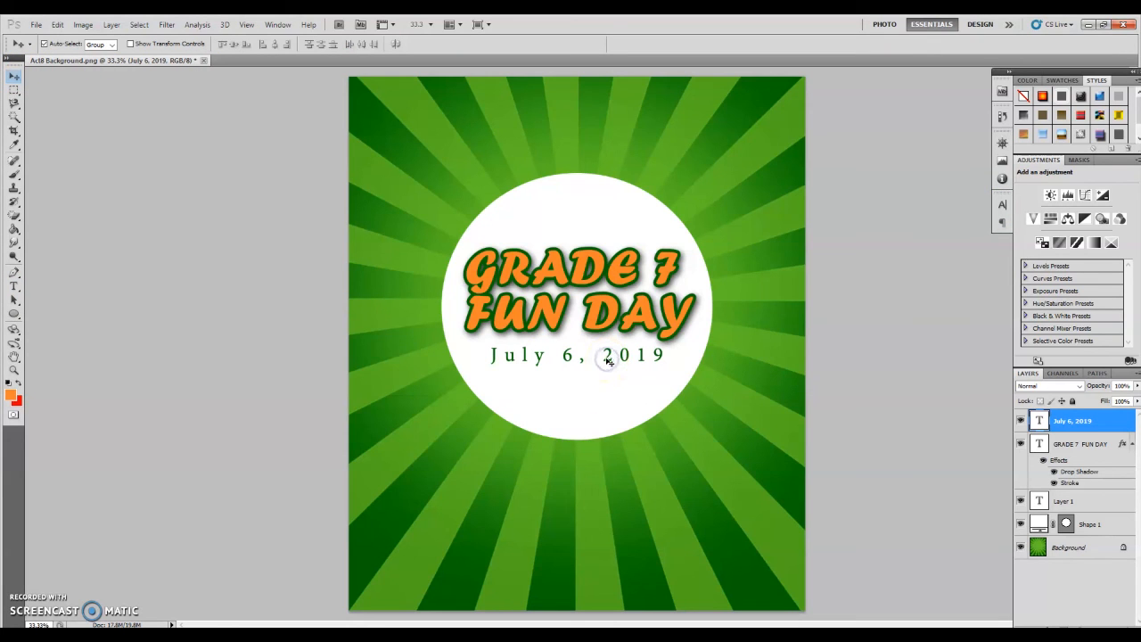
left_click(1070, 421)
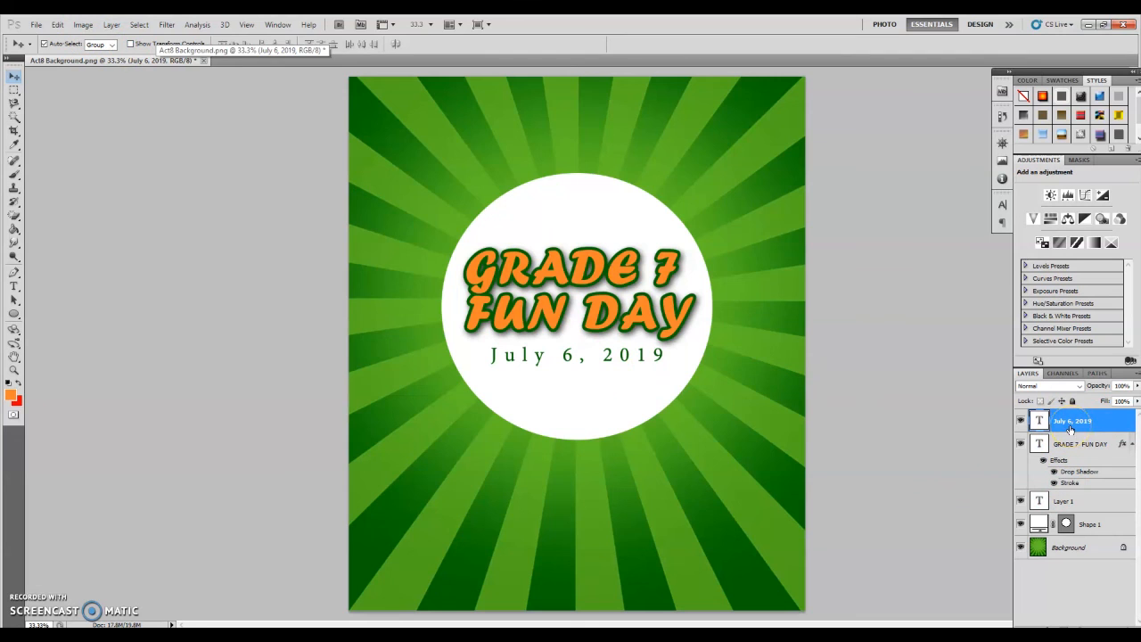
Apply a Drop Shadow layer style to the green date line.
left_click(106, 24)
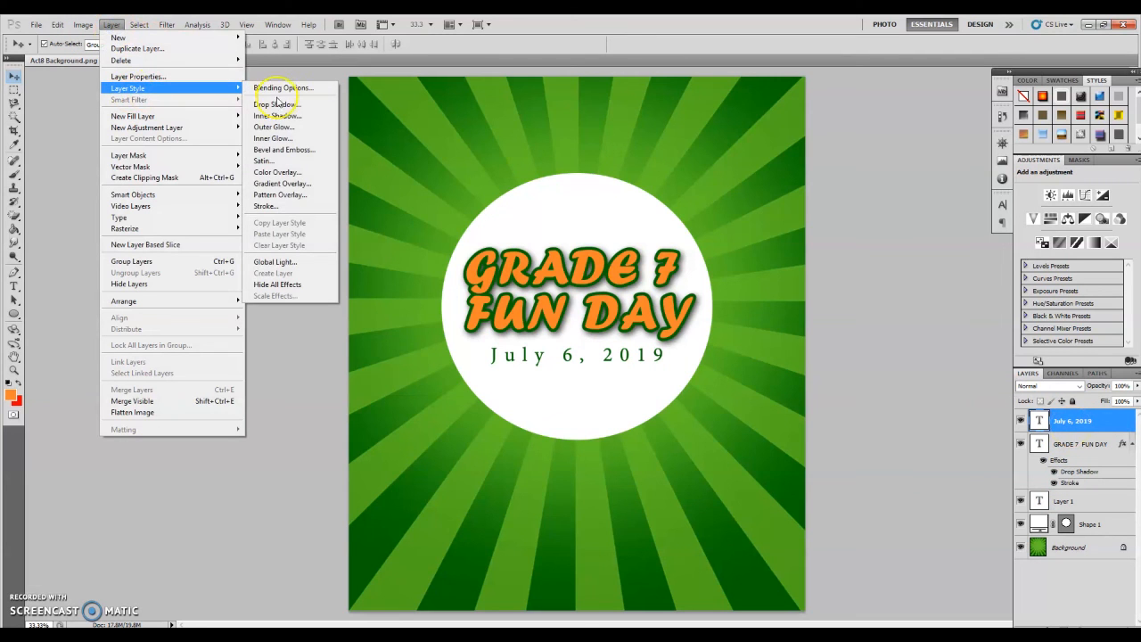
left_click(275, 104)
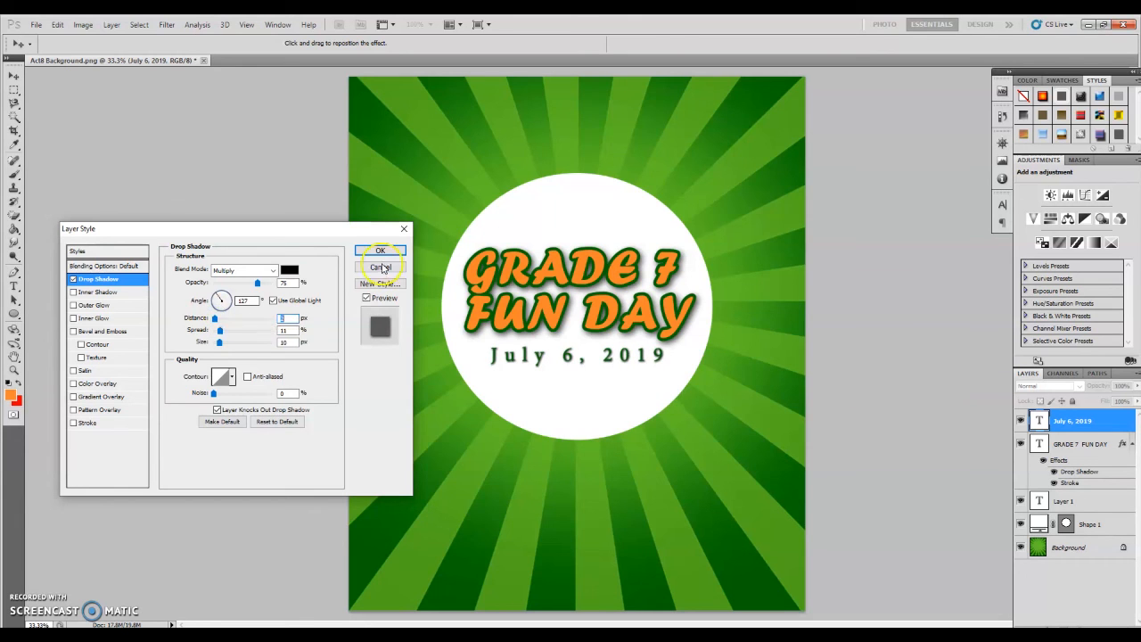
left_click(379, 251)
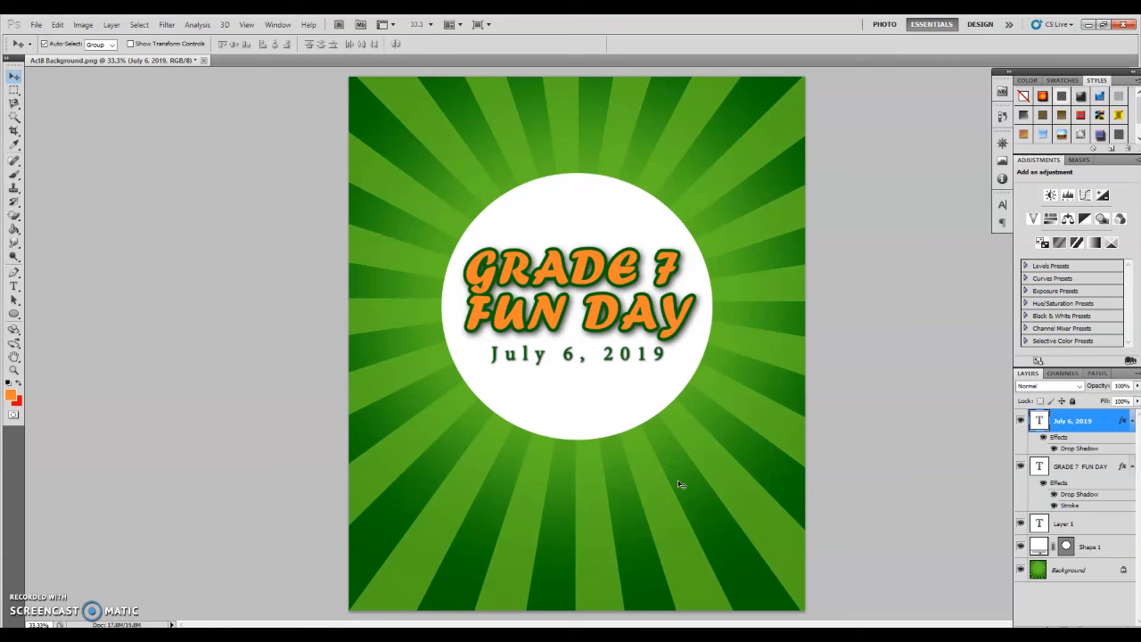
left_click(41, 15)
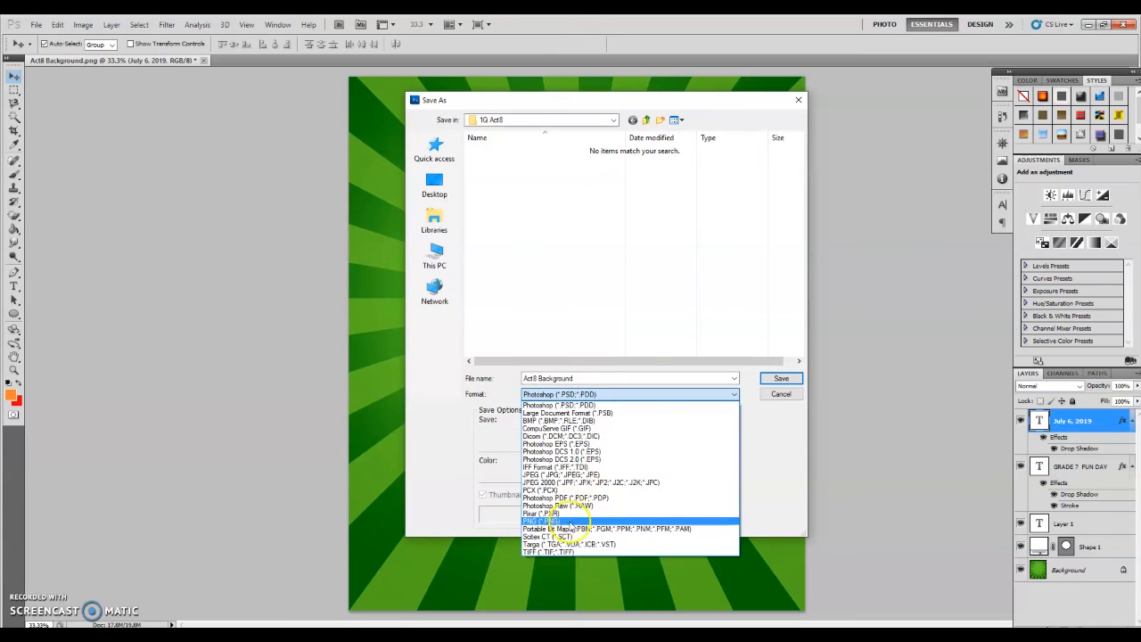
Set the Save As format to PNG (*.PNG).
left_click(553, 520)
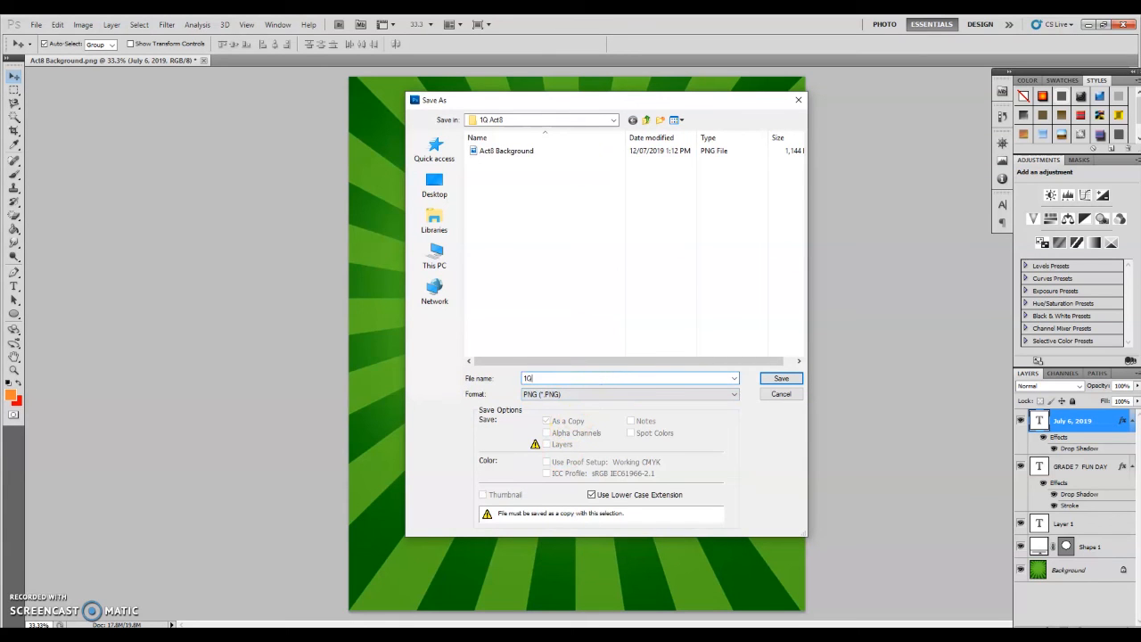